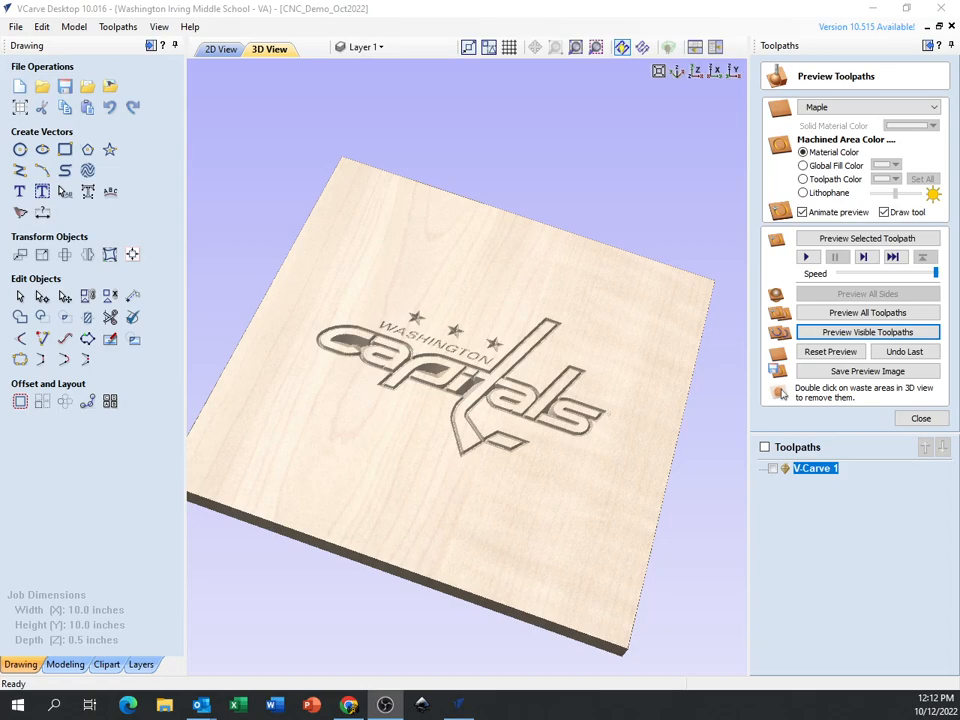
pyautogui.moveTo(849, 410)
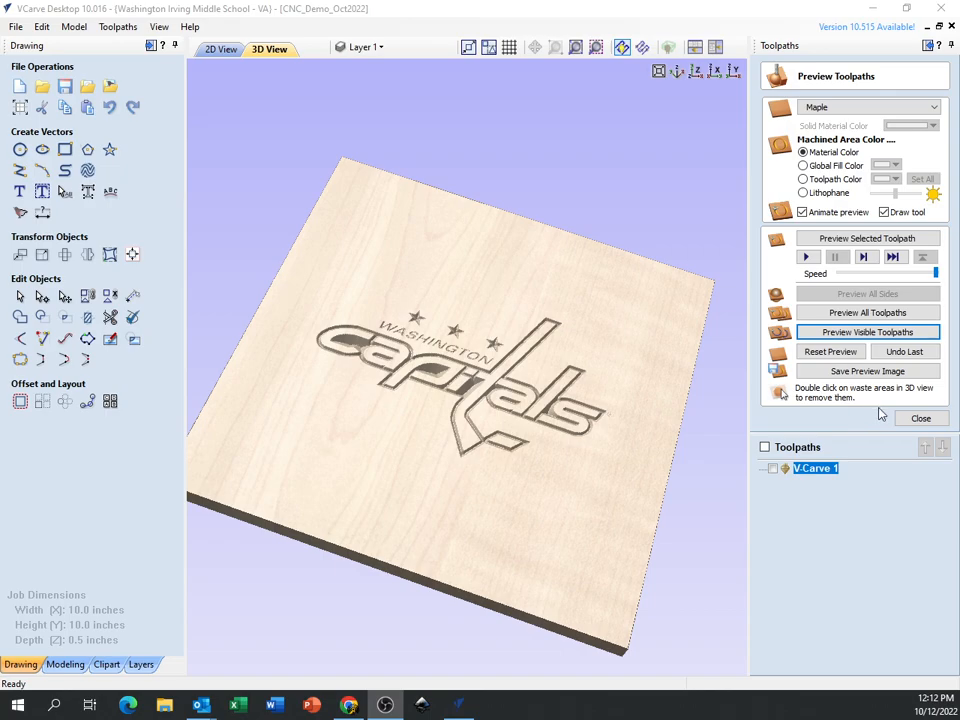
pyautogui.moveTo(935, 413)
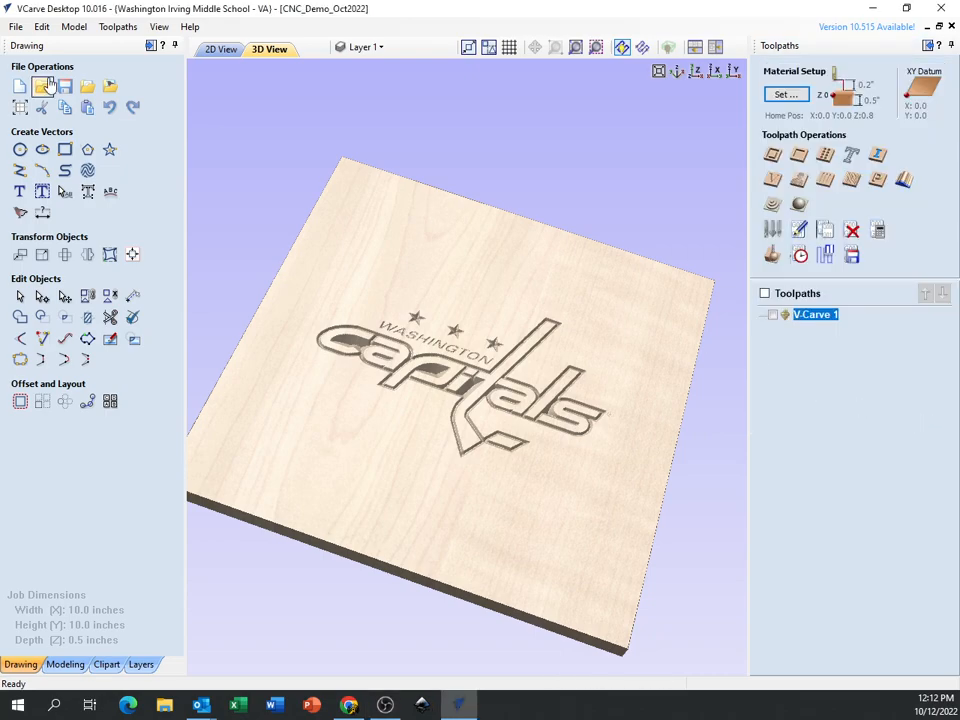
# Exit the Capitals demo via File > Exit without saving changes.
pyautogui.click(15, 26)
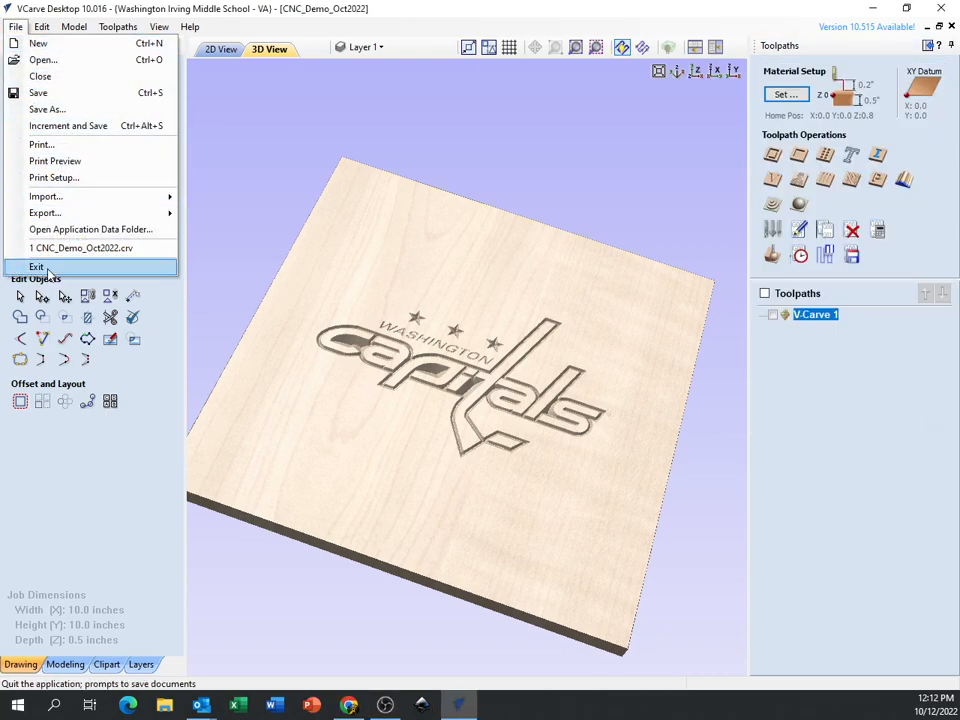
pyautogui.click(37, 267)
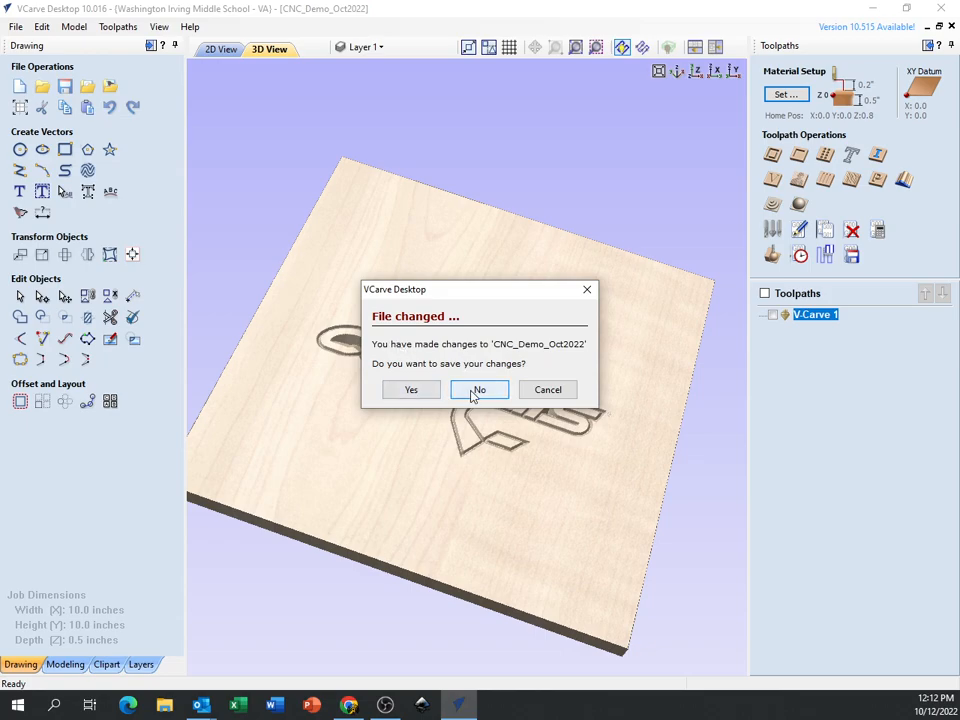
pyautogui.click(479, 389)
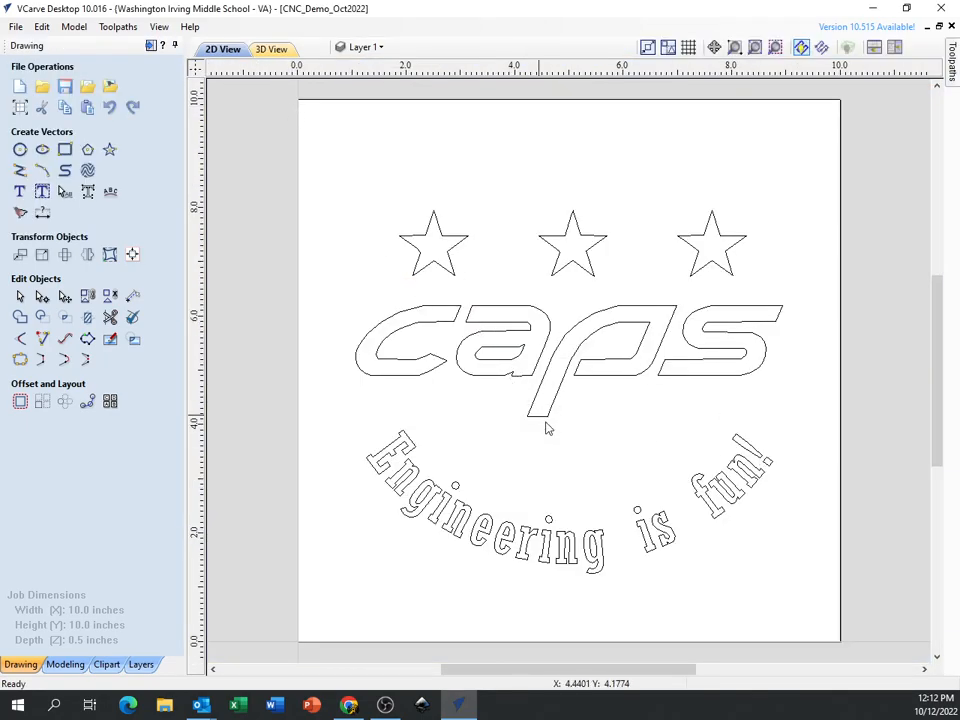
# Play the V-Carve toolpath preview so the CAPS logo carves into the maple board.
pyautogui.click(269, 48)
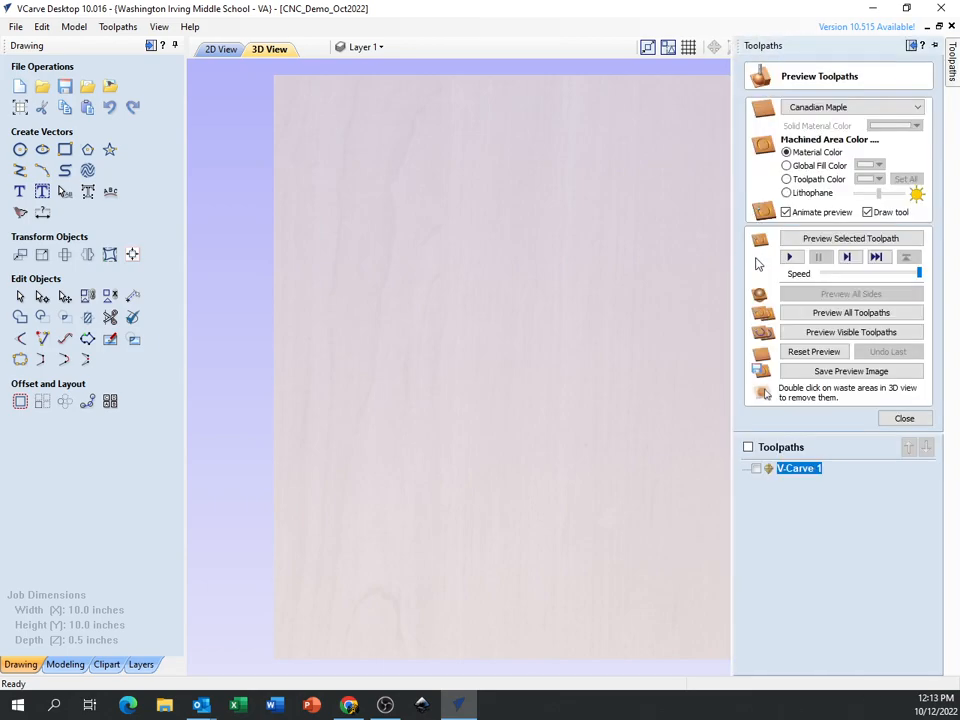
pyautogui.click(851, 332)
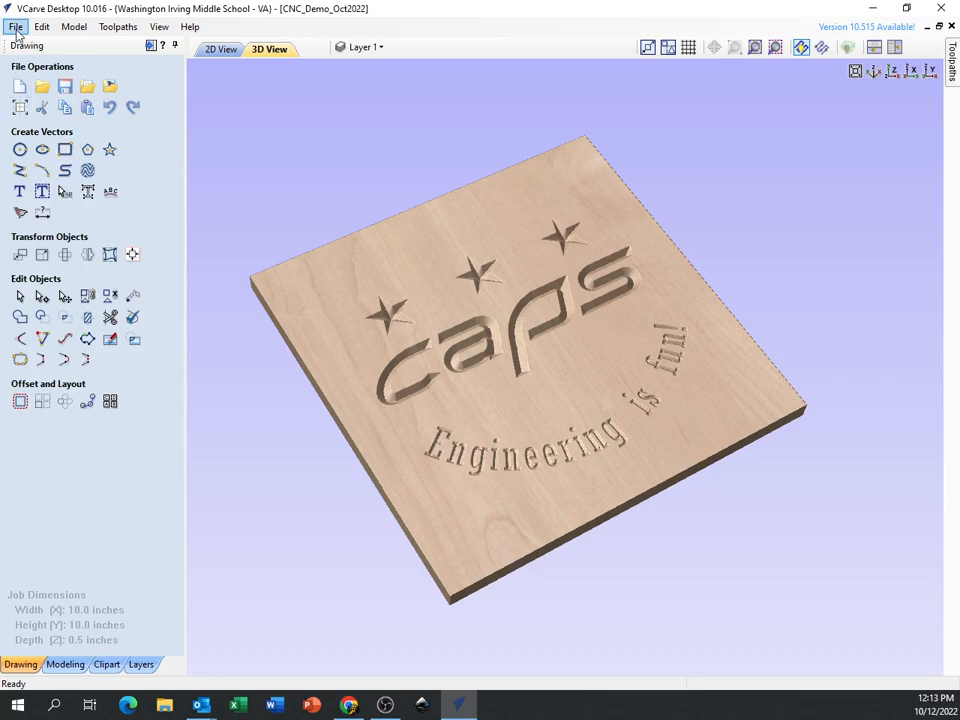
# Save the project as CNC_Demo_Oct2022.crv in Documents.
pyautogui.click(16, 26)
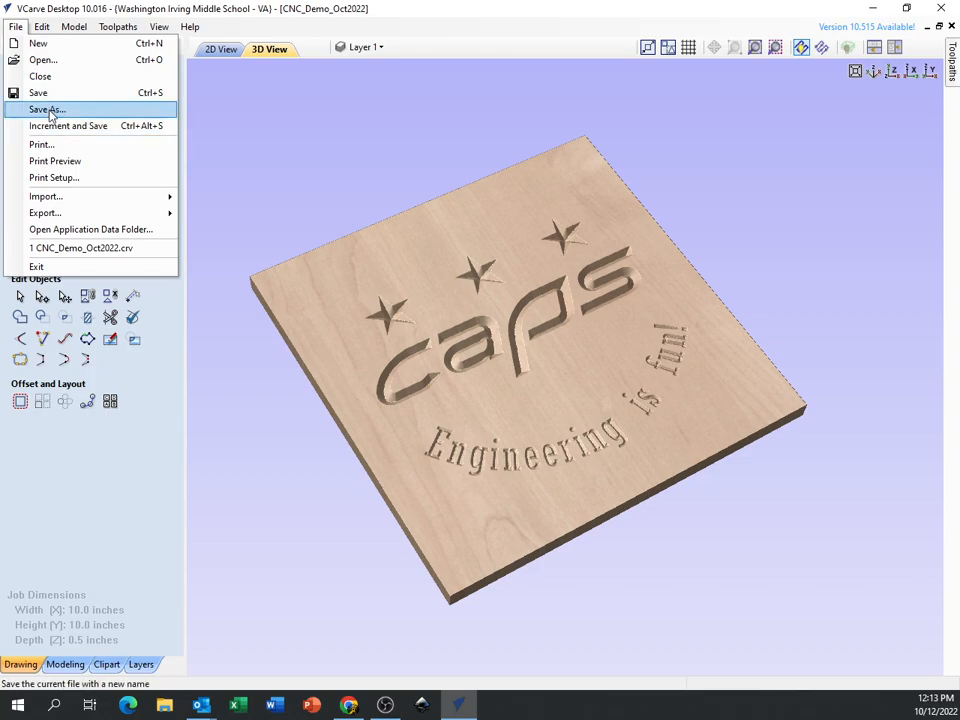
pyautogui.click(46, 109)
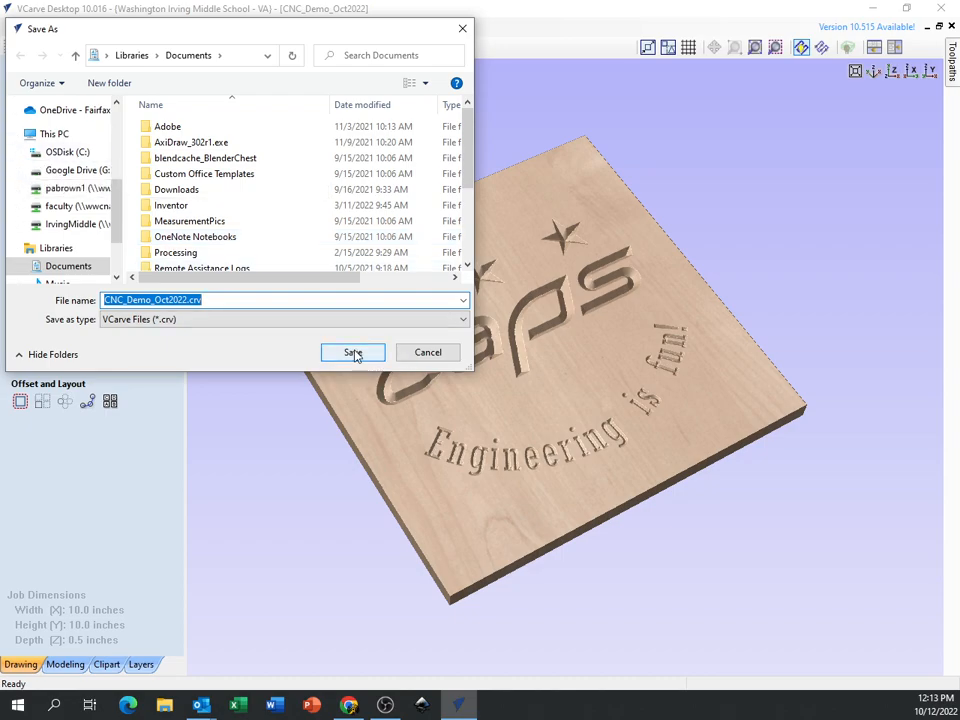
pyautogui.click(353, 352)
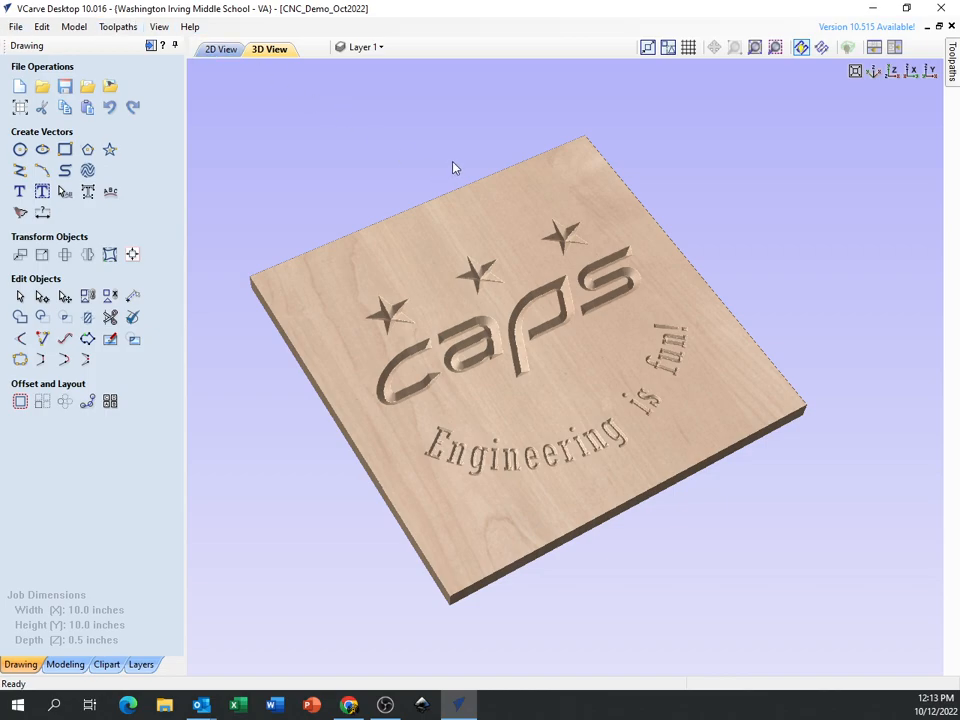
pyautogui.moveTo(543, 330)
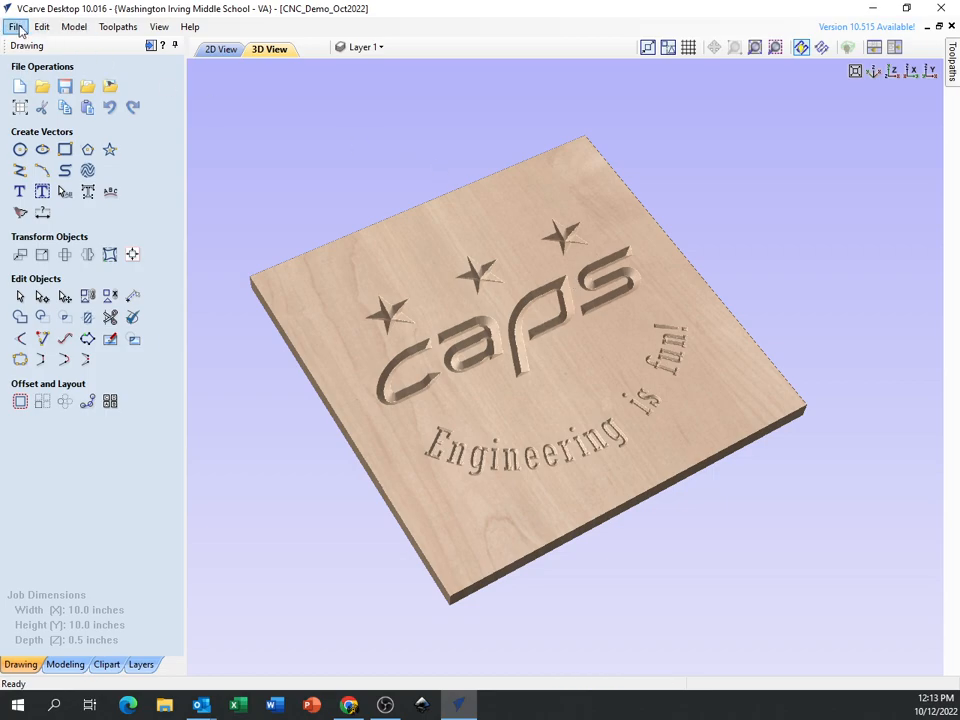
pyautogui.moveTo(640, 465)
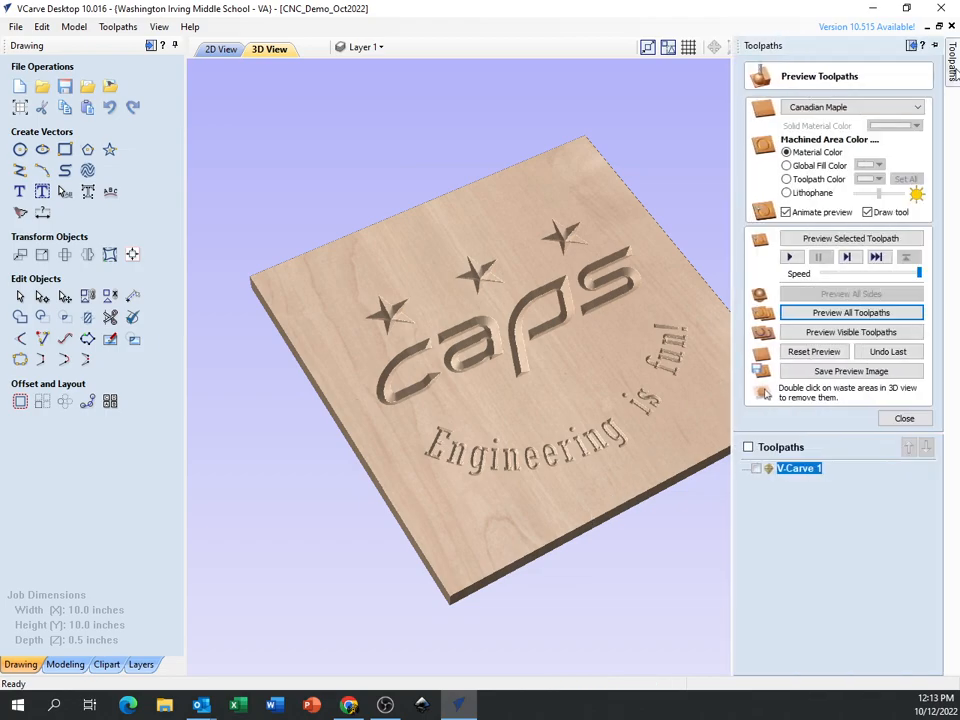
pyautogui.moveTo(603, 303)
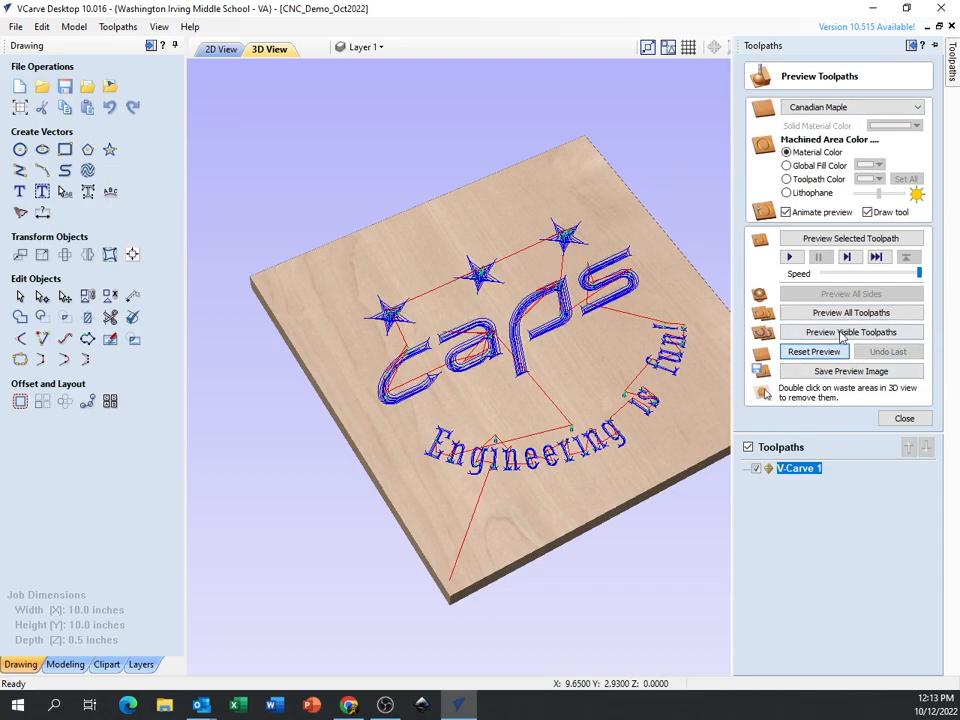
# Re-run Preview Visible Toolpaths for V-Carve 1 on the maple board.
pyautogui.click(903, 418)
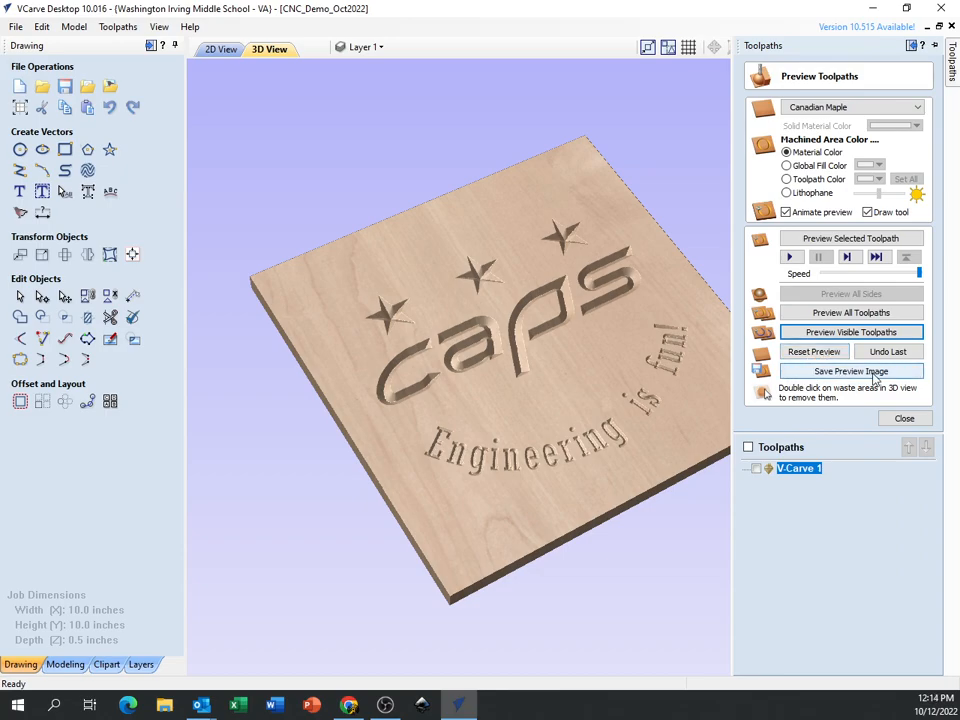
# Save a JPEG preview image of the carved board named MrBrownsCNCProject in Documents.
pyautogui.click(850, 371)
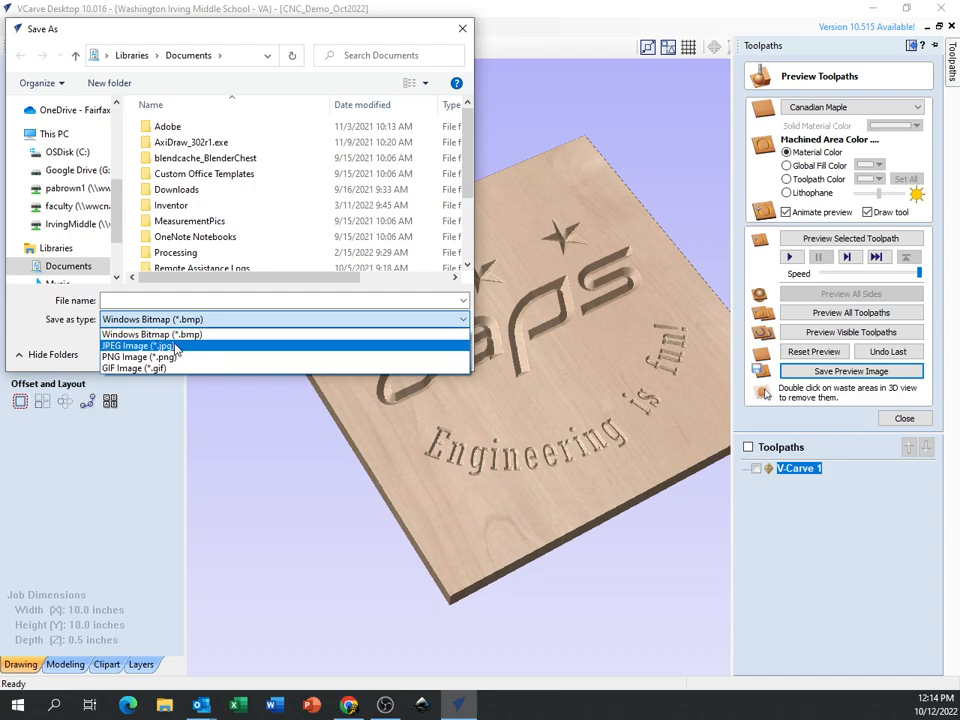
pyautogui.moveTo(132, 368)
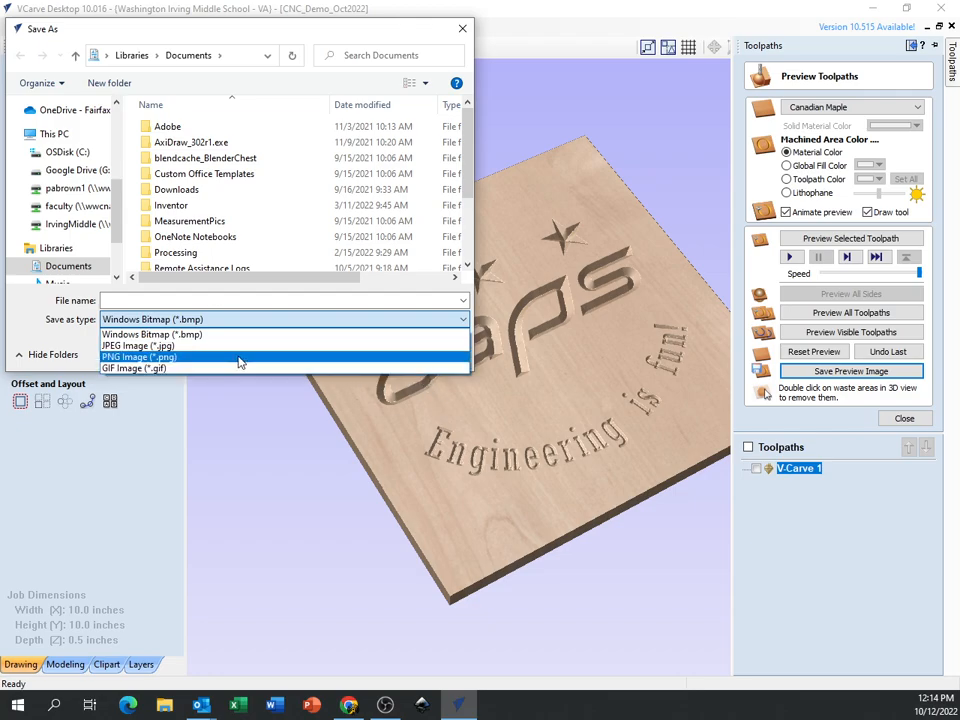
pyautogui.click(137, 345)
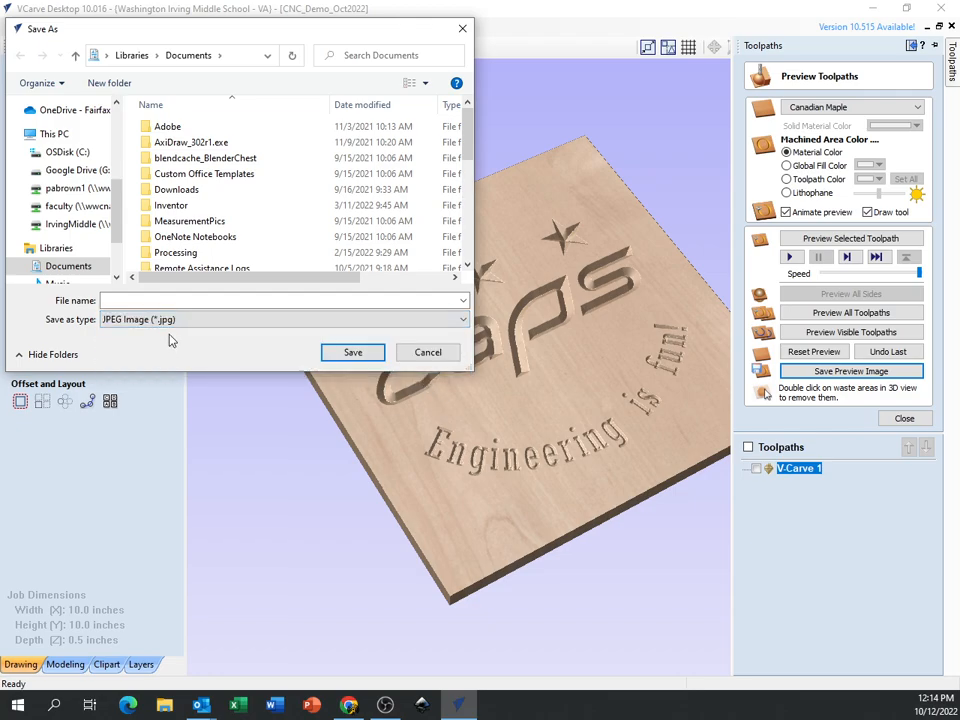
pyautogui.click(280, 300)
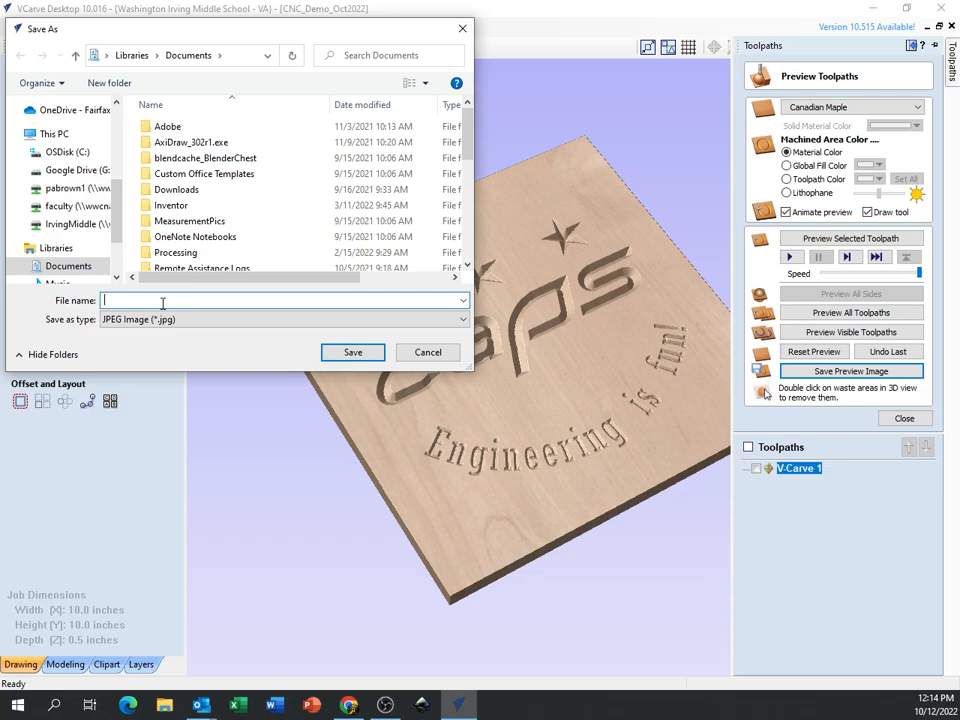
pyautogui.write('MrBrown')
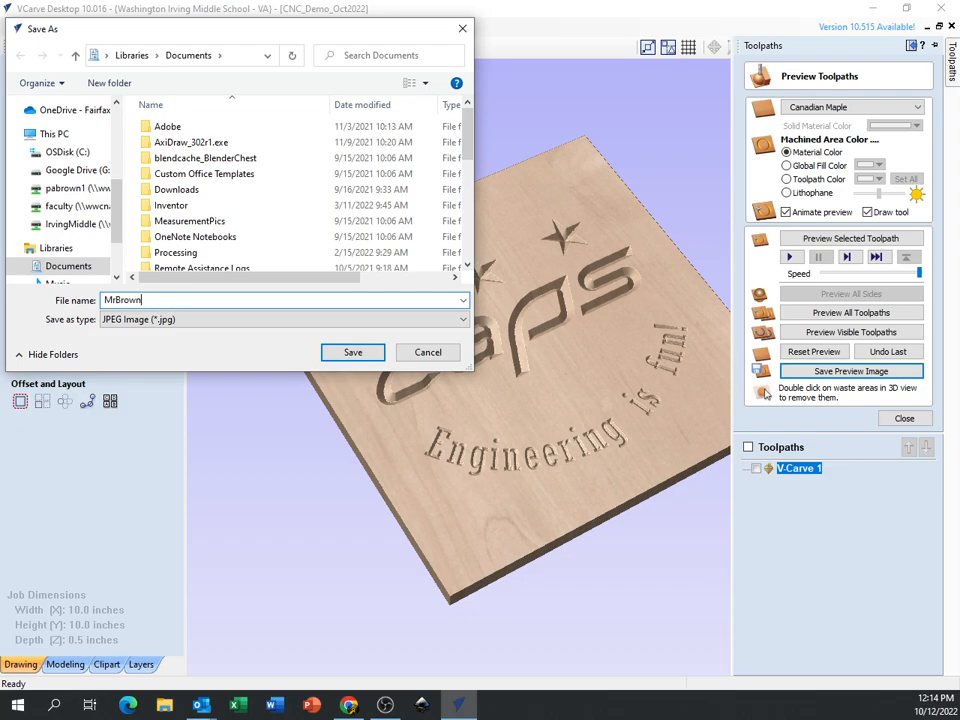
pyautogui.write('sCNCProject')
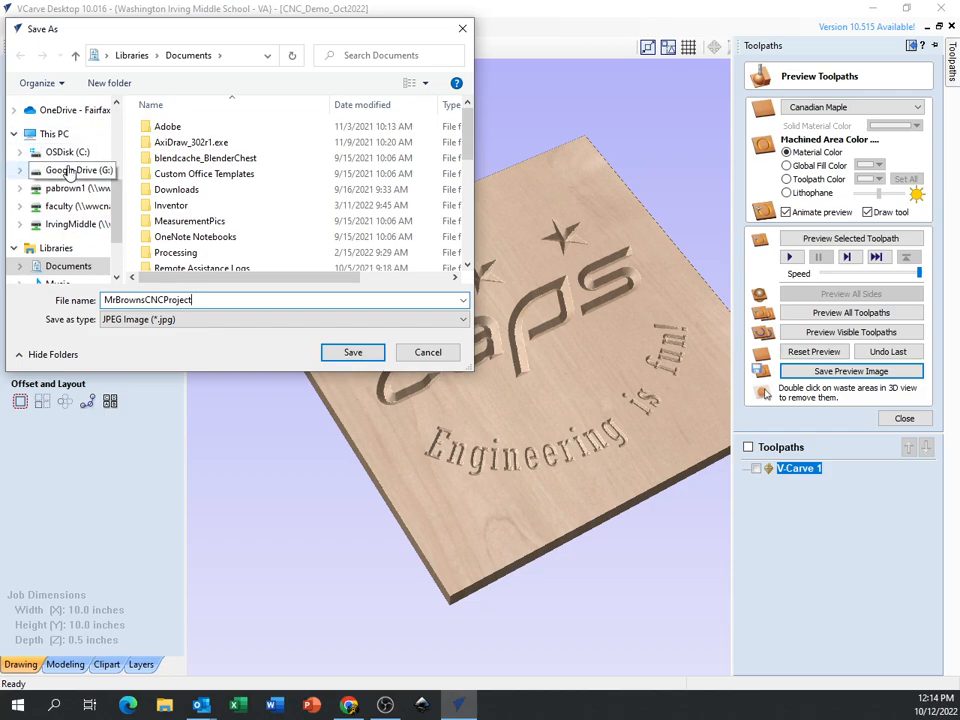
pyautogui.moveTo(75, 170)
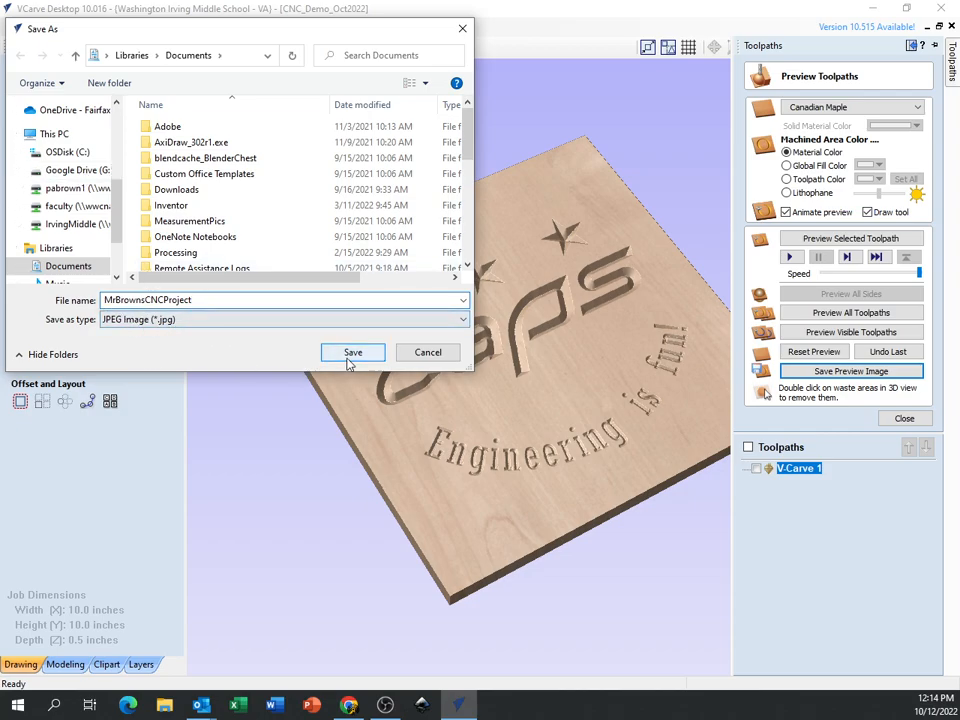
pyautogui.click(352, 352)
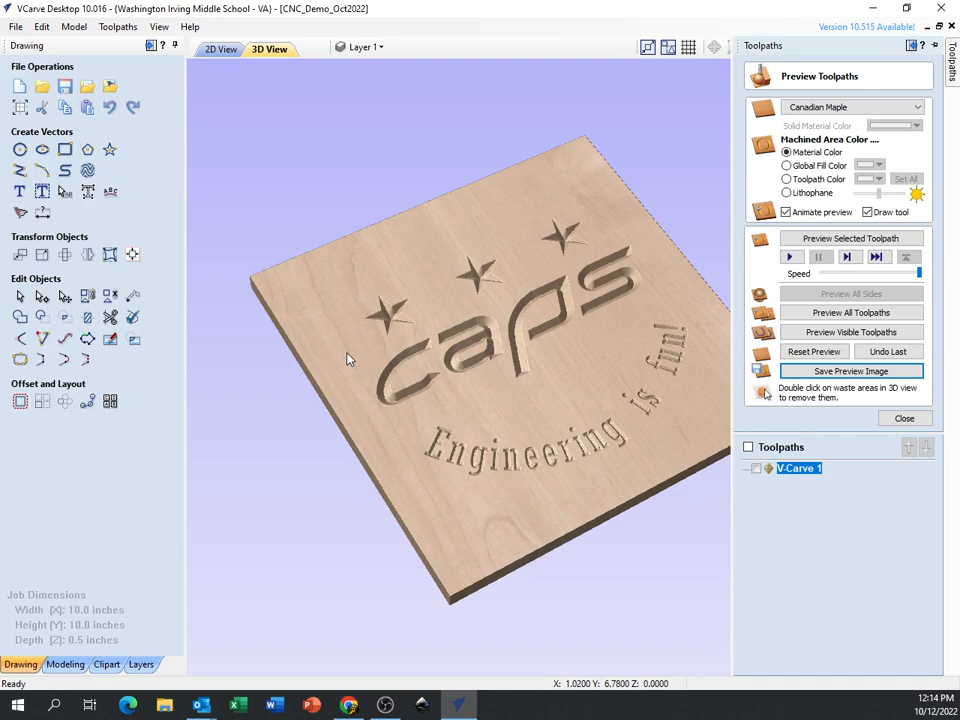
# Close the preview and show the V-Carve 1 toolpath lines over the carved board.
pyautogui.click(903, 418)
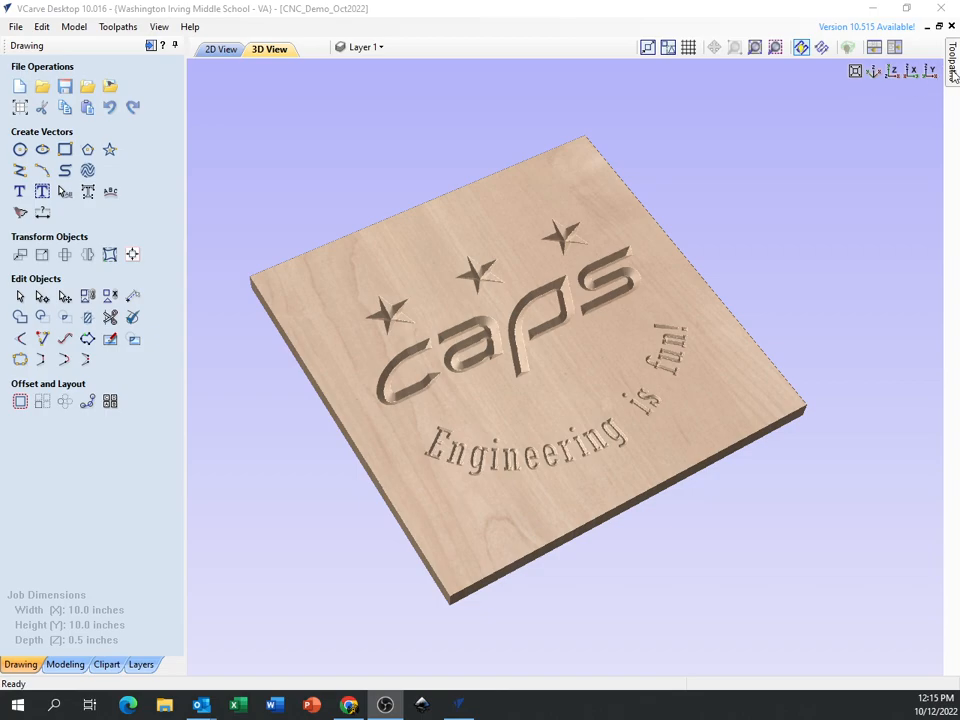
pyautogui.click(951, 60)
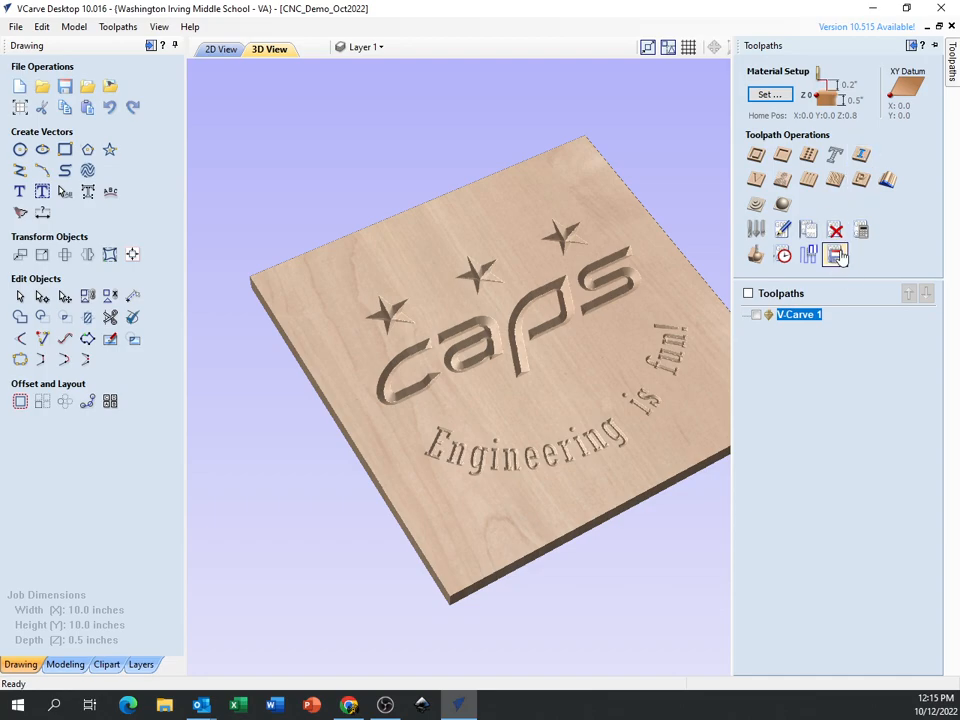
pyautogui.moveTo(836, 254)
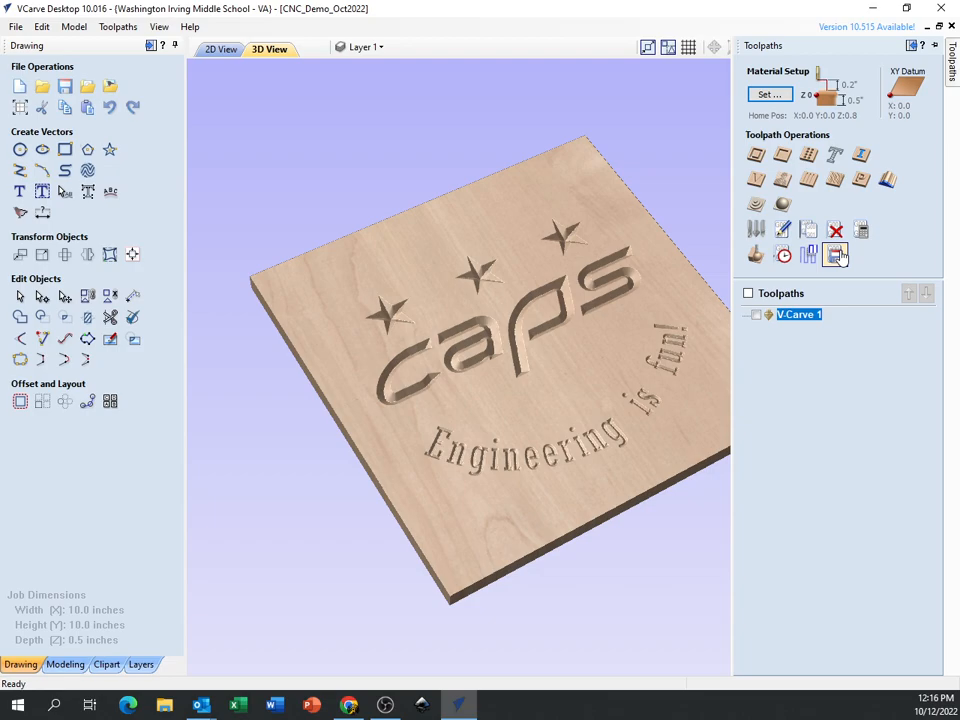
pyautogui.moveTo(834, 260)
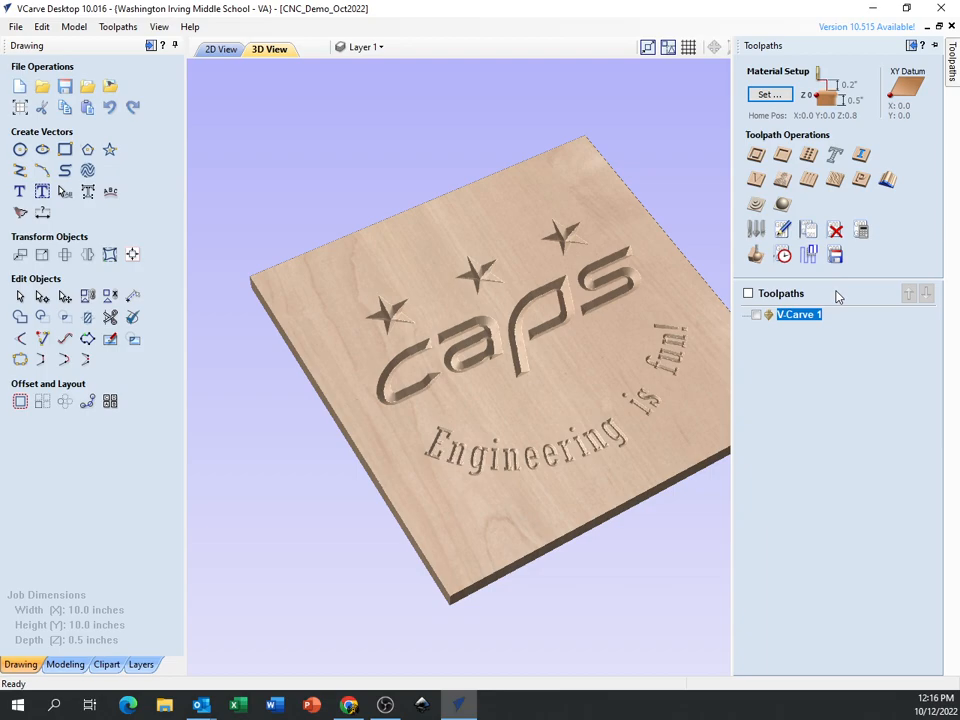
pyautogui.moveTo(855, 270)
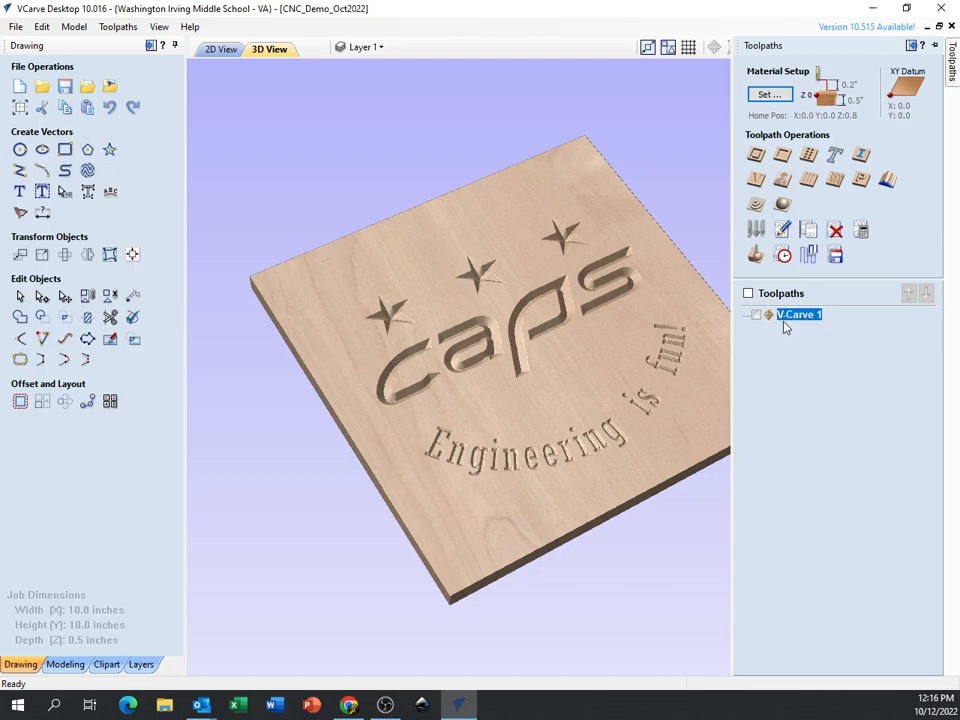
pyautogui.click(757, 314)
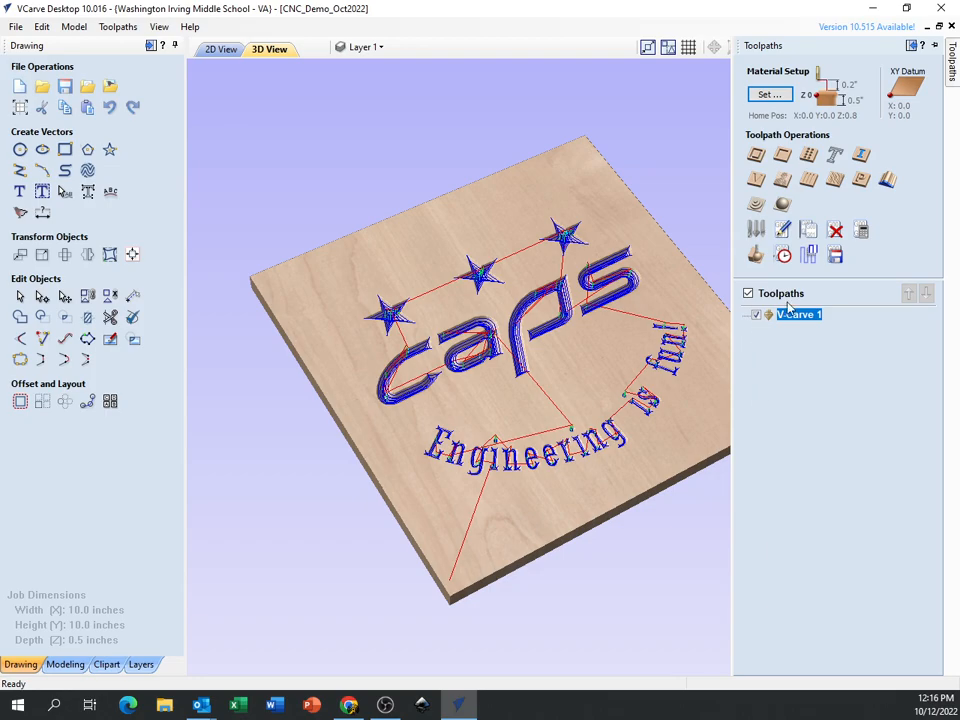
pyautogui.moveTo(835, 255)
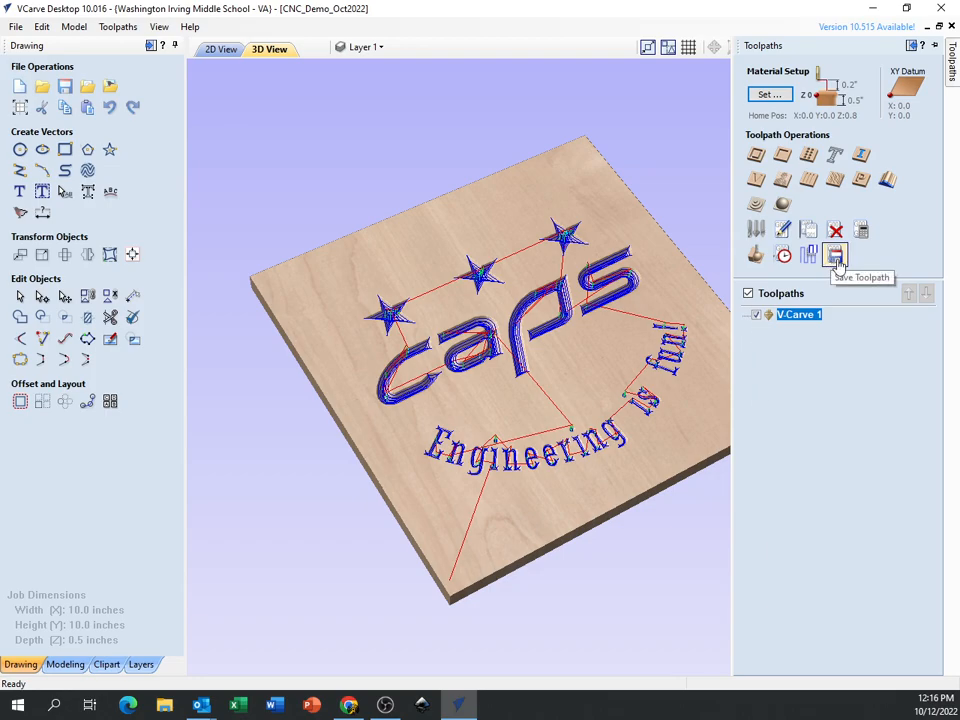
pyautogui.moveTo(835, 254)
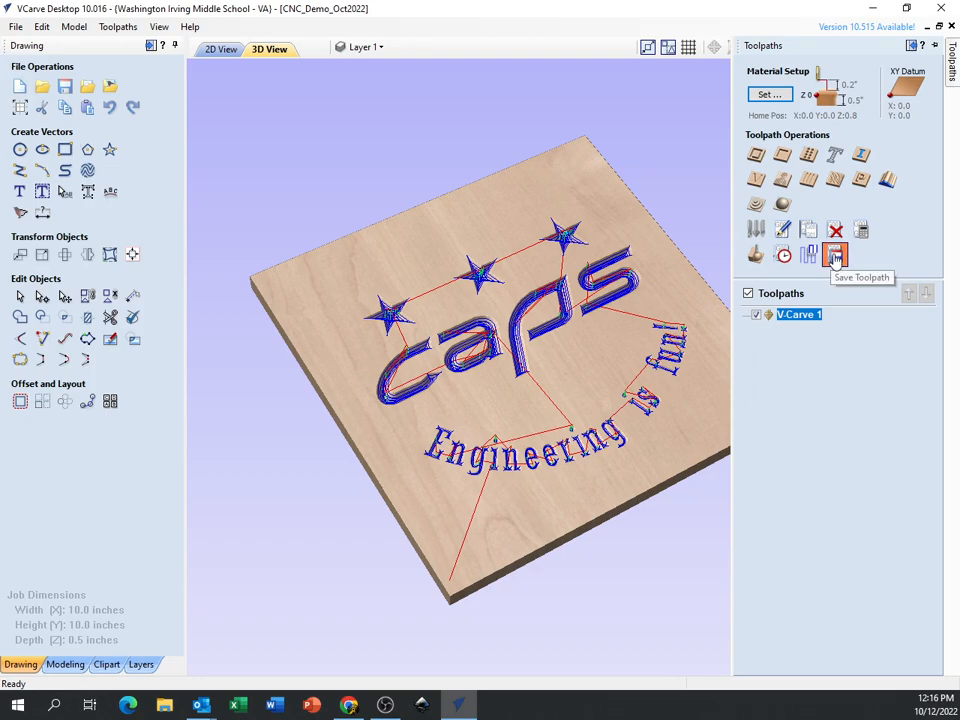
# Bring up the Save Toolpath settings for V-Carve 1 and list the post processors.
pyautogui.click(834, 255)
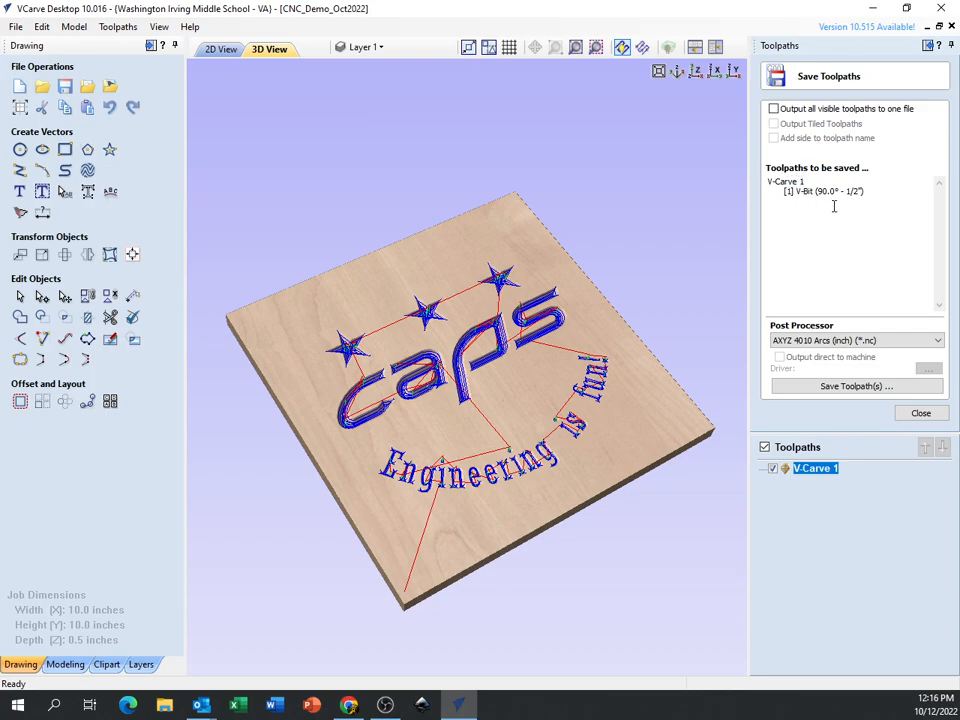
pyautogui.moveTo(827, 198)
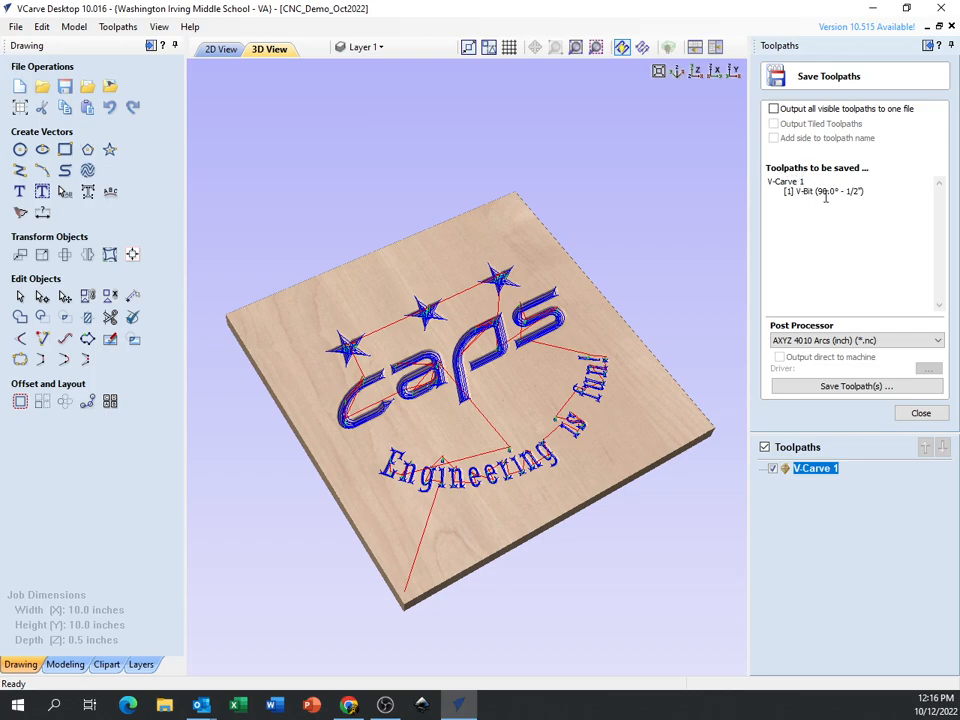
pyautogui.click(855, 340)
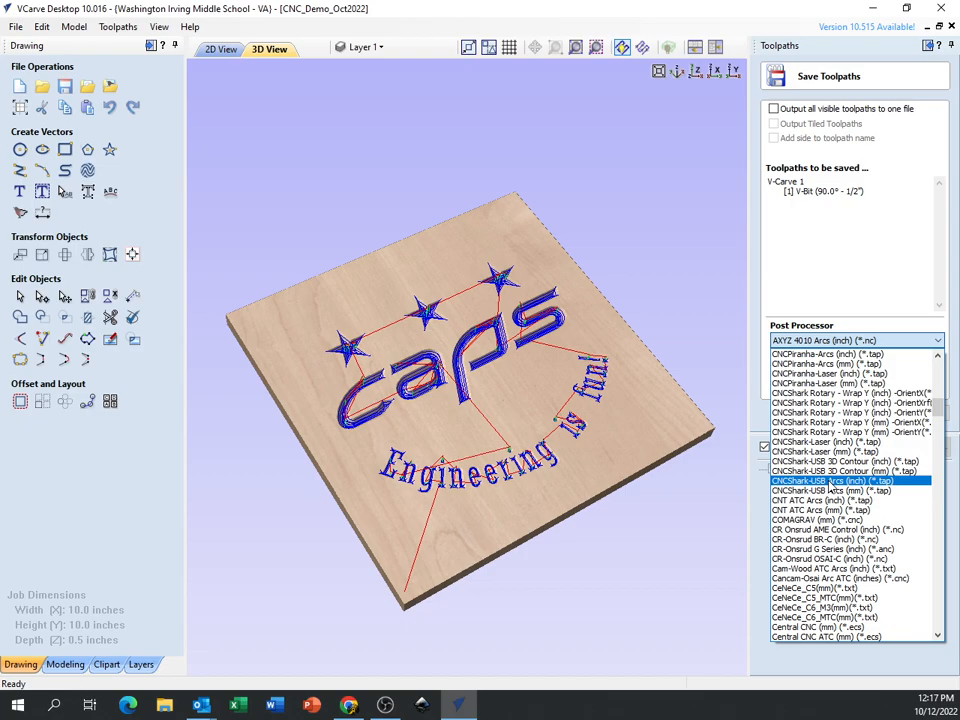
# Select CNCShark-USB Arcs (inch) (*.tap) as the post processor.
pyautogui.click(830, 442)
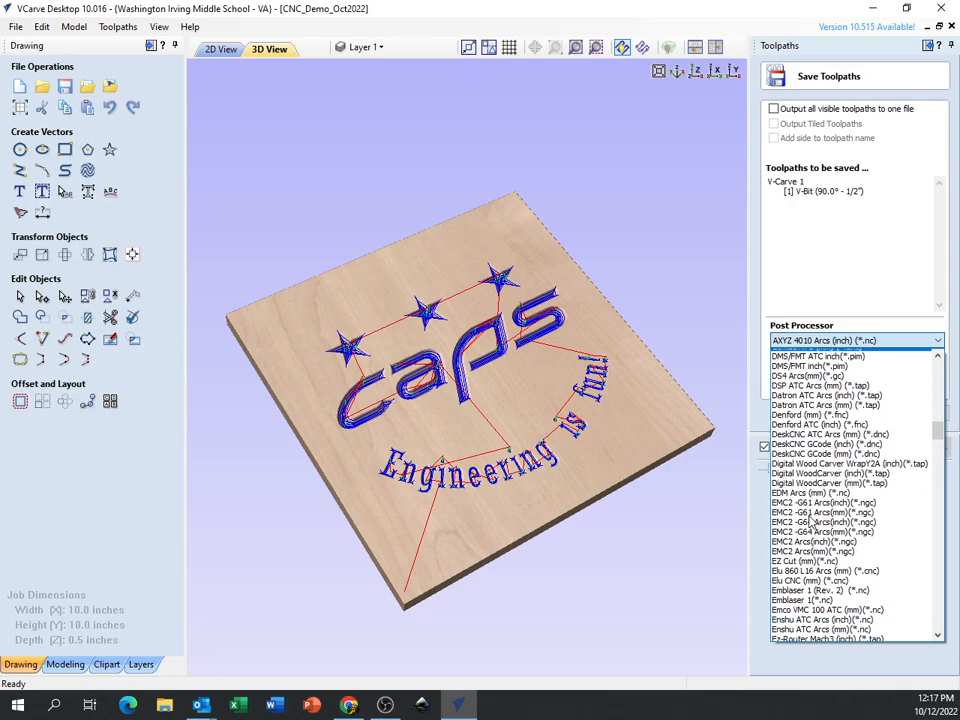
pyautogui.scroll(-3)
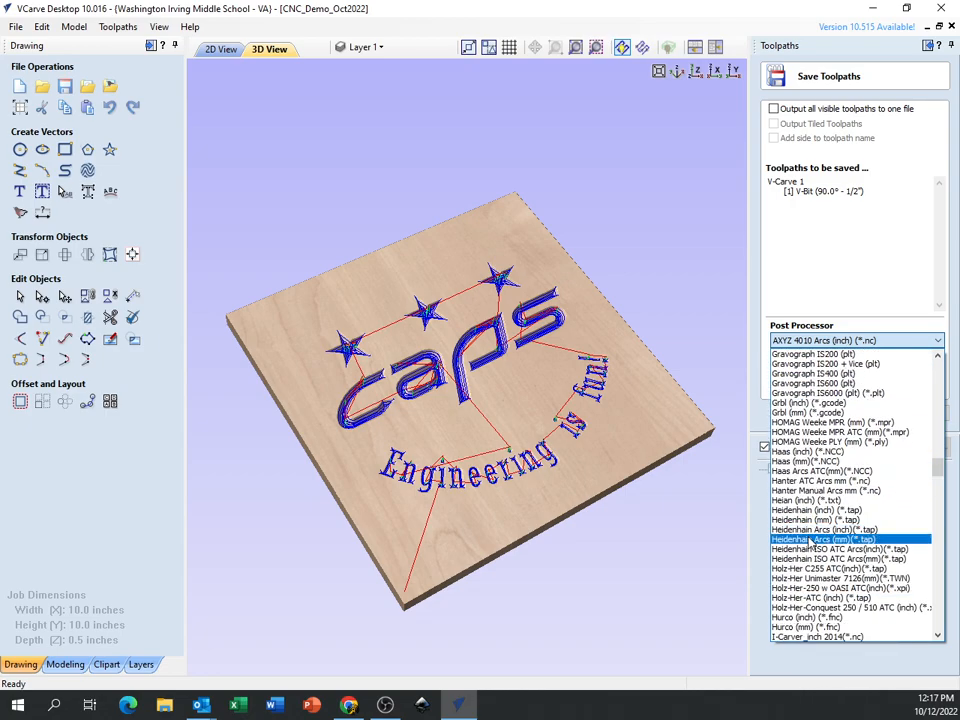
pyautogui.scroll(-3)
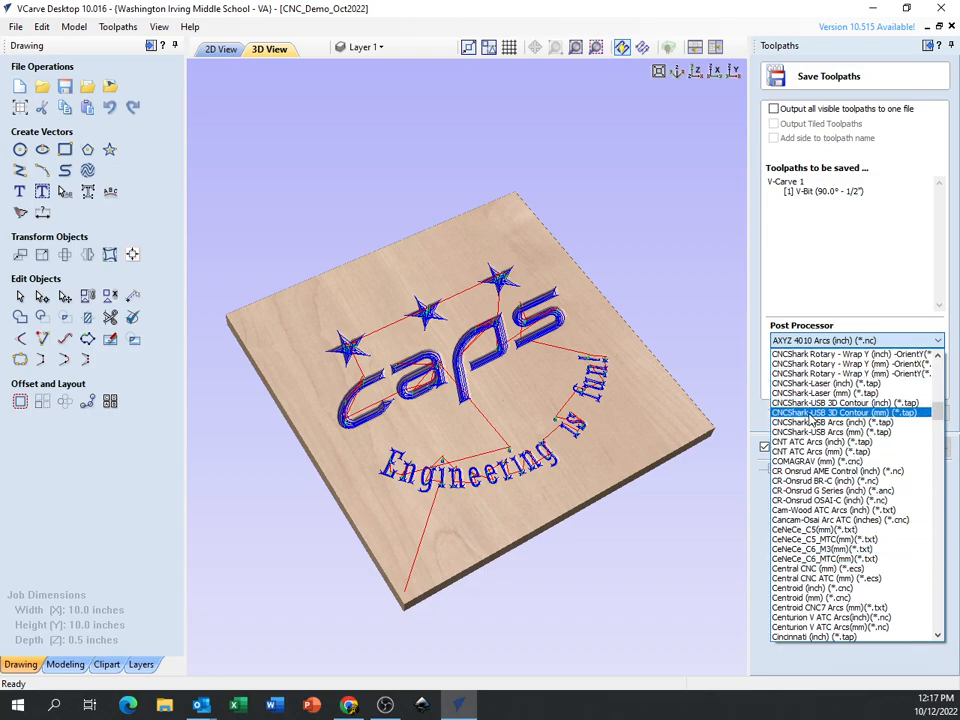
pyautogui.click(830, 422)
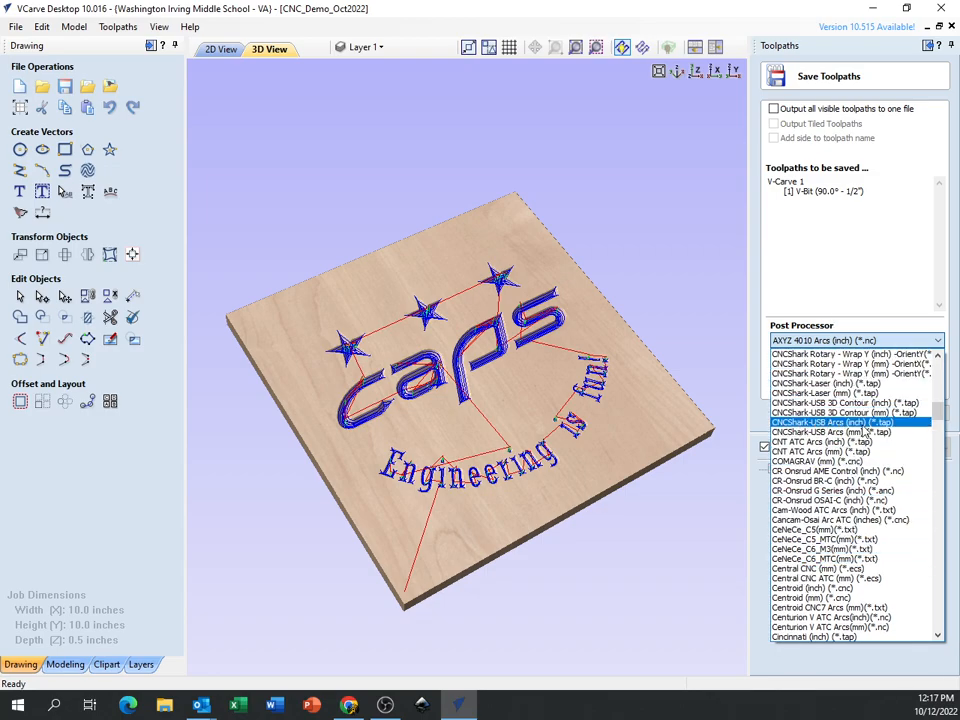
pyautogui.click(832, 421)
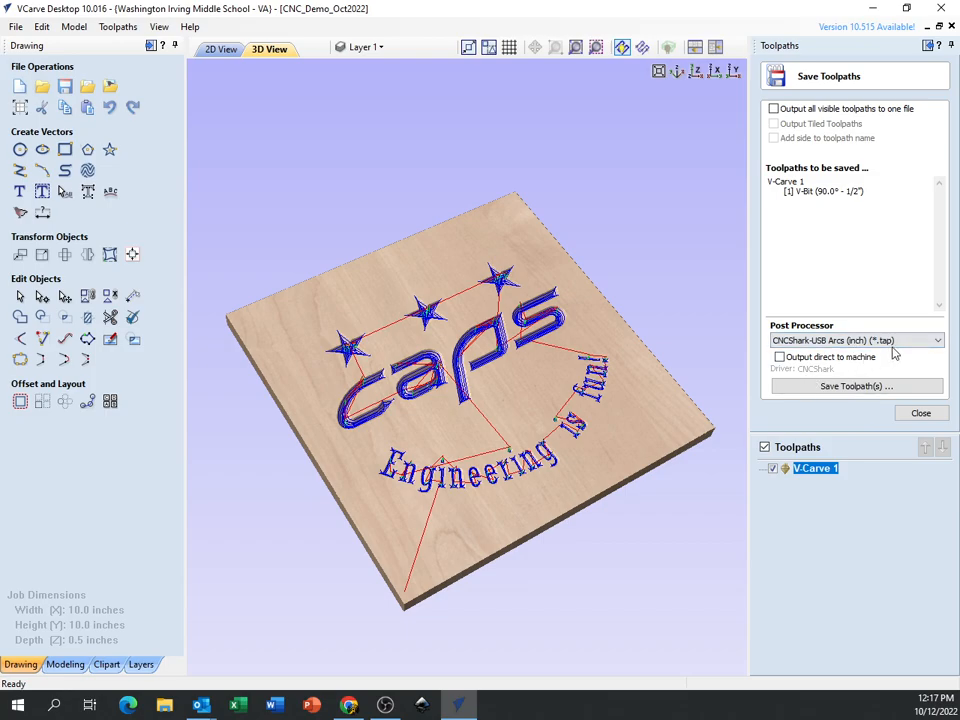
pyautogui.moveTo(785, 372)
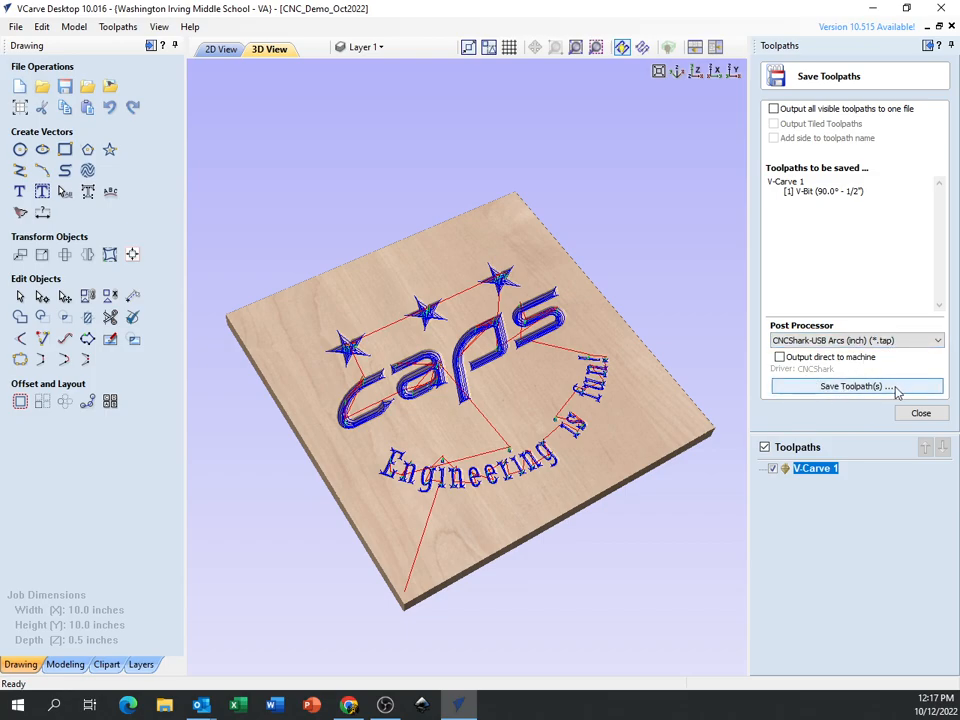
# Start saving the toolpath to the ENFAIN (E:) flash drive and begin a file name.
pyautogui.click(854, 386)
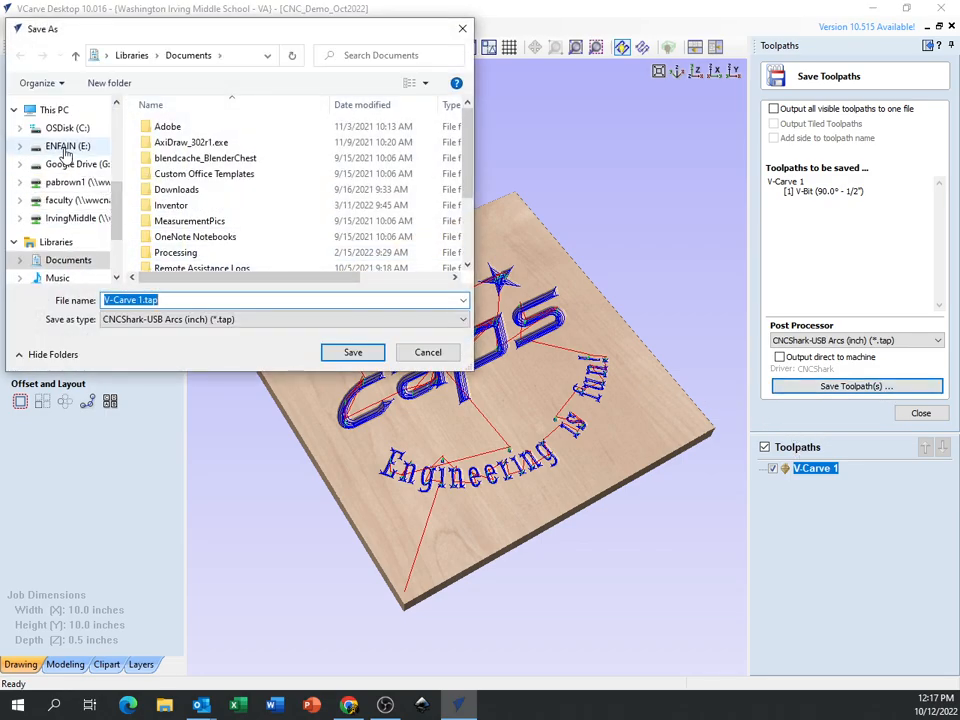
pyautogui.click(68, 146)
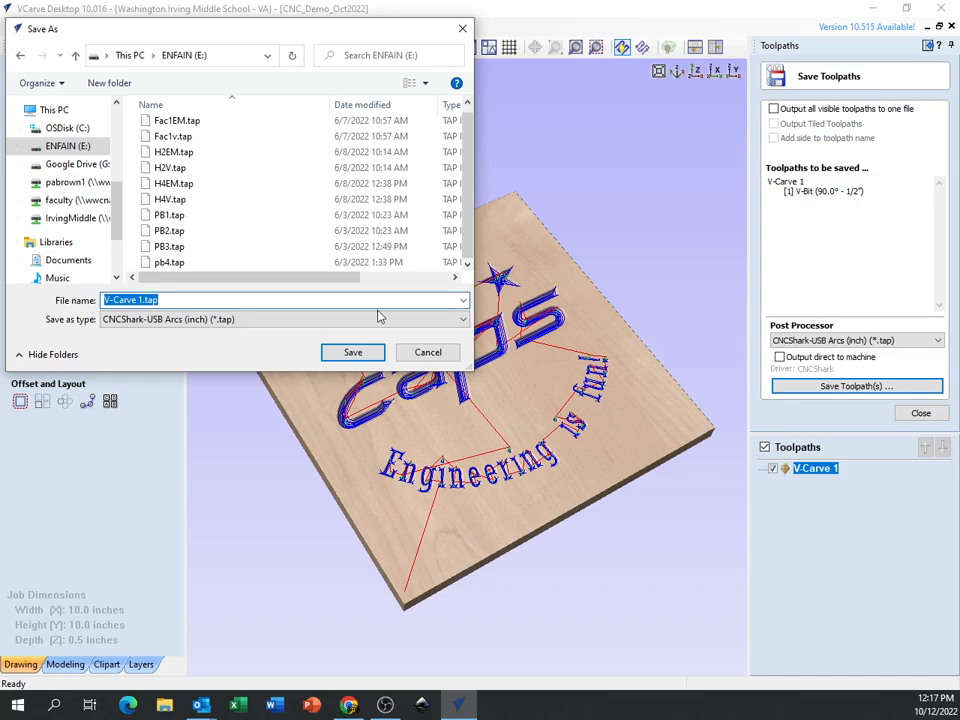
pyautogui.write('P')
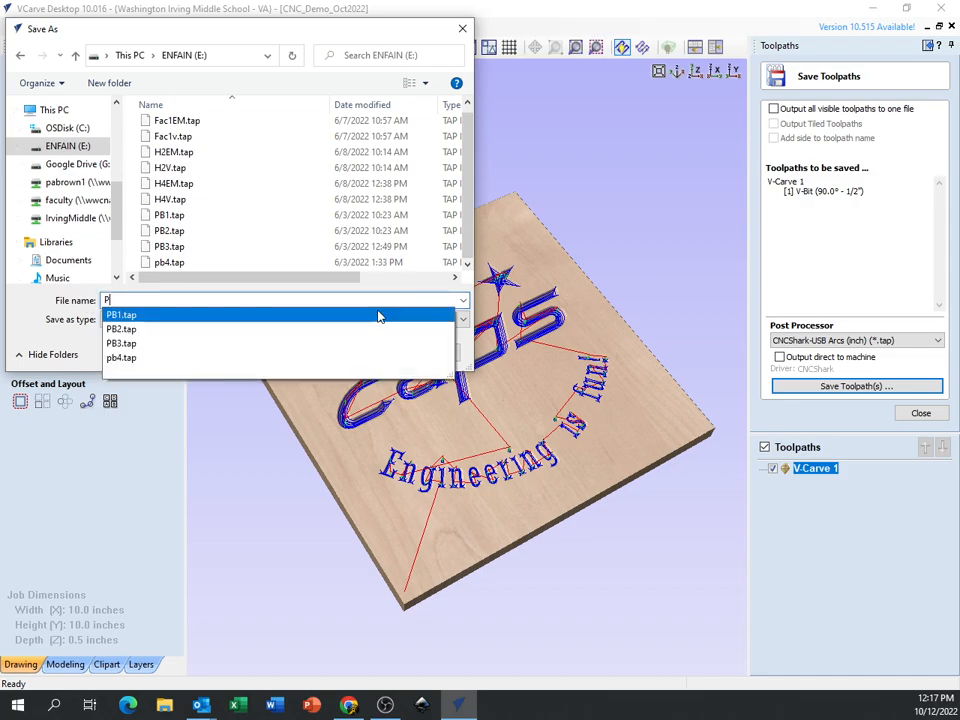
pyautogui.write('B9')
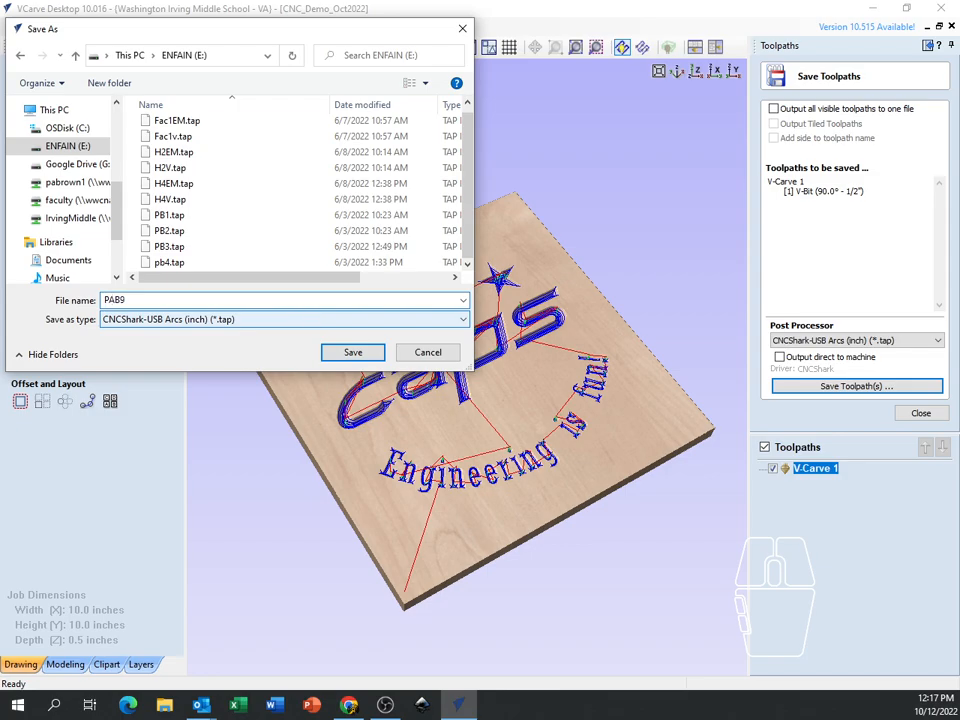
# Name the toolpath file PB9 and save it as a .tap on the E: drive.
pyautogui.click(169, 214)
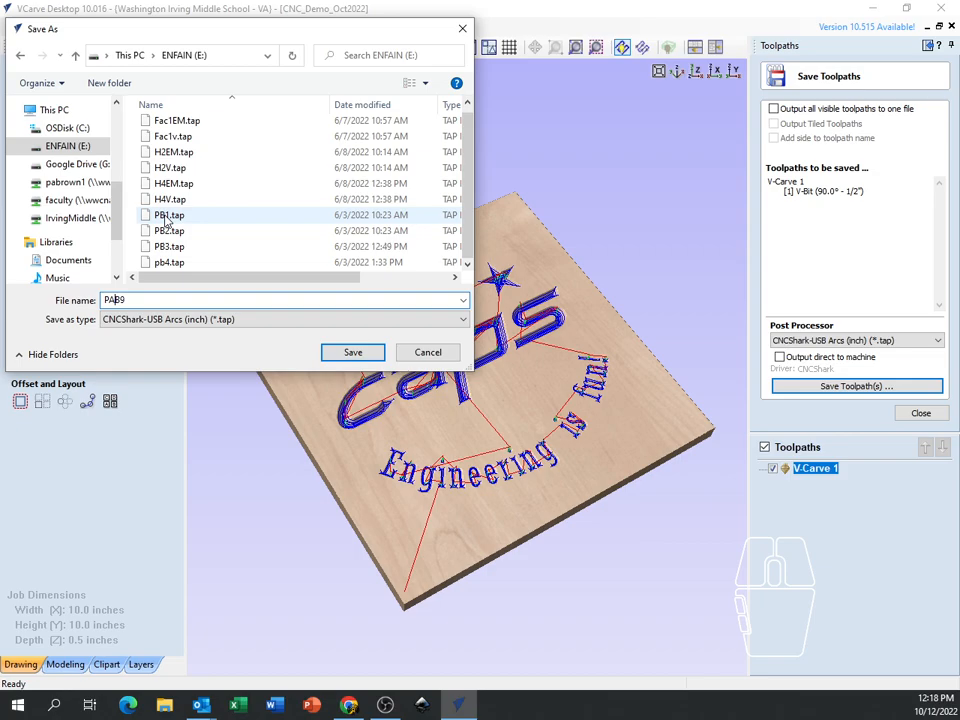
pyautogui.click(280, 299)
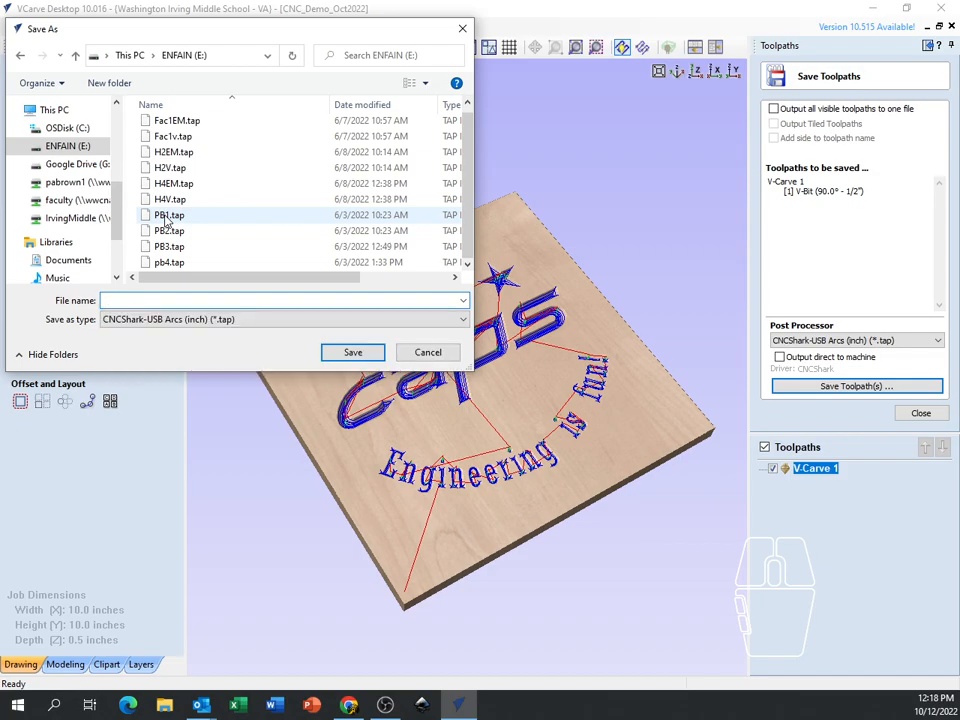
pyautogui.write('awesome')
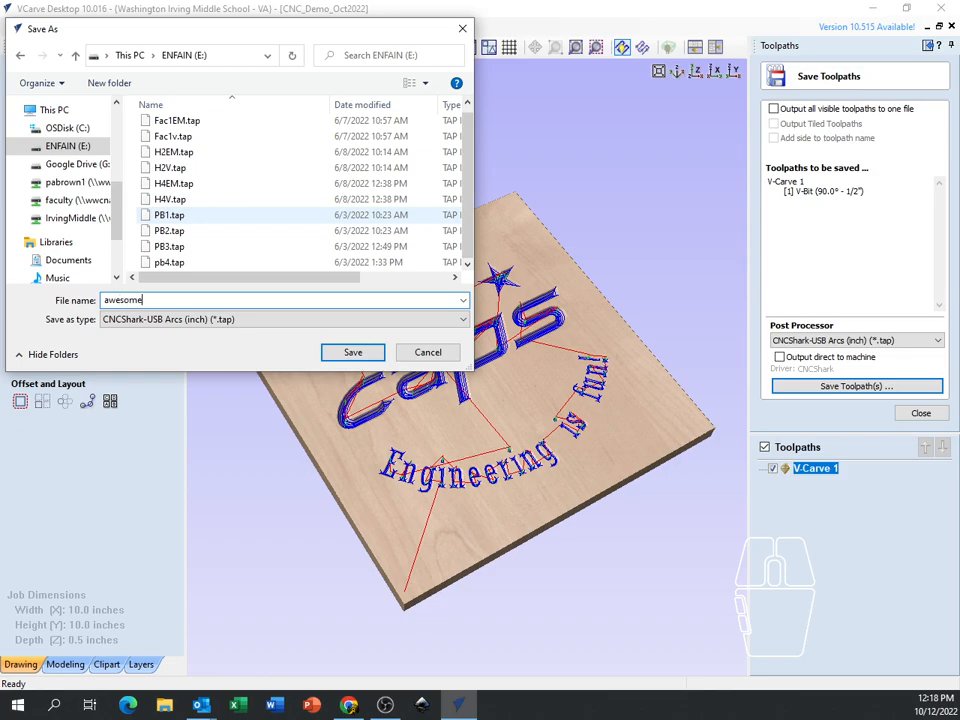
pyautogui.write('cn')
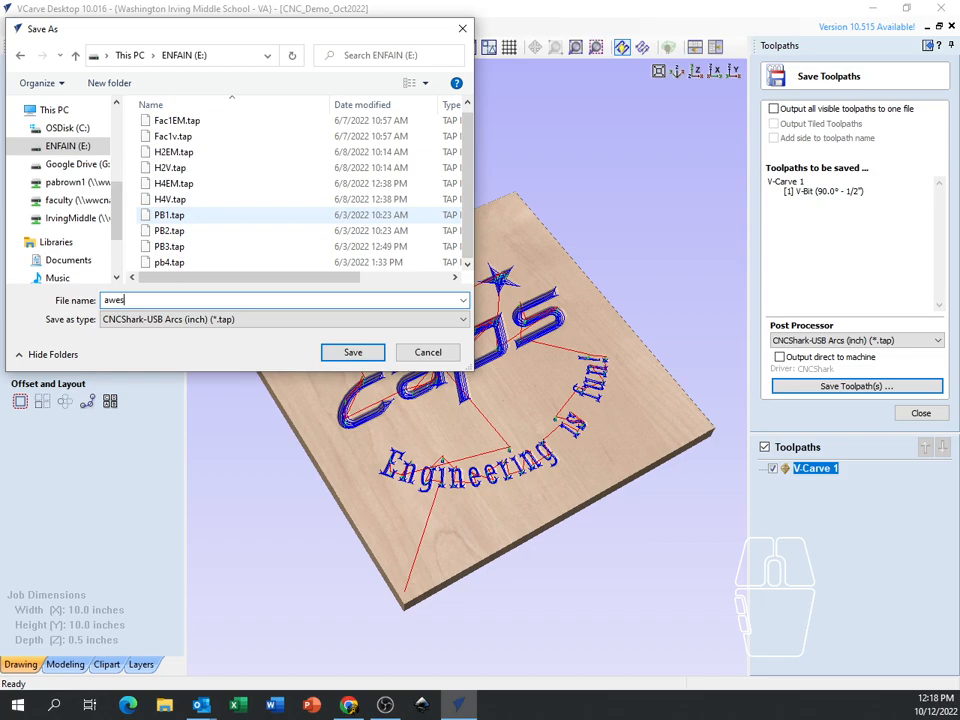
pyautogui.press('Ctrl+a')
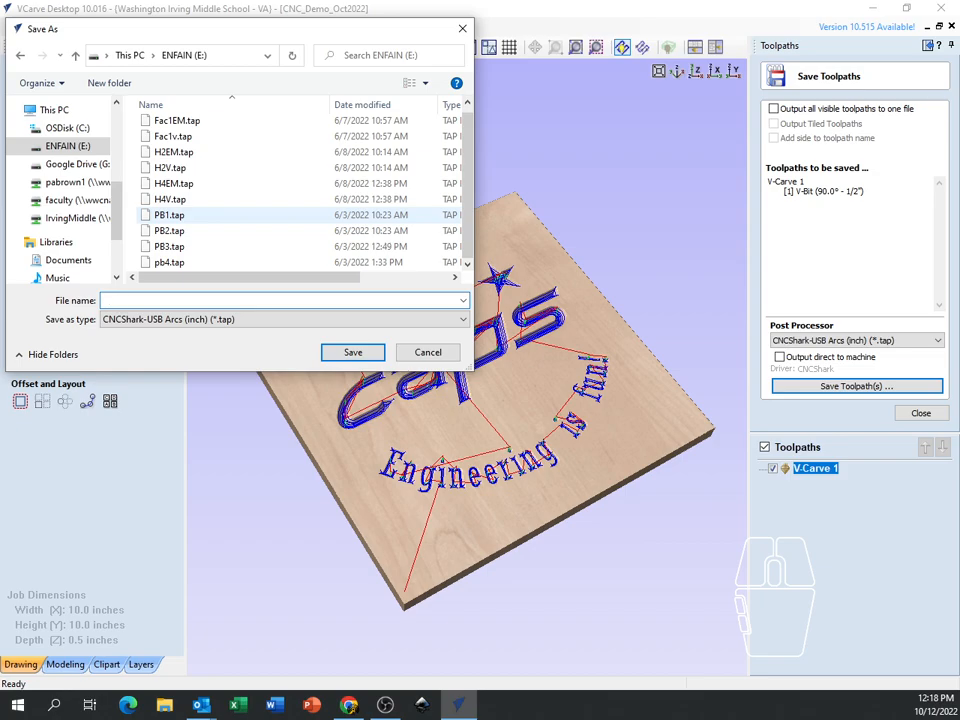
pyautogui.write('PB9')
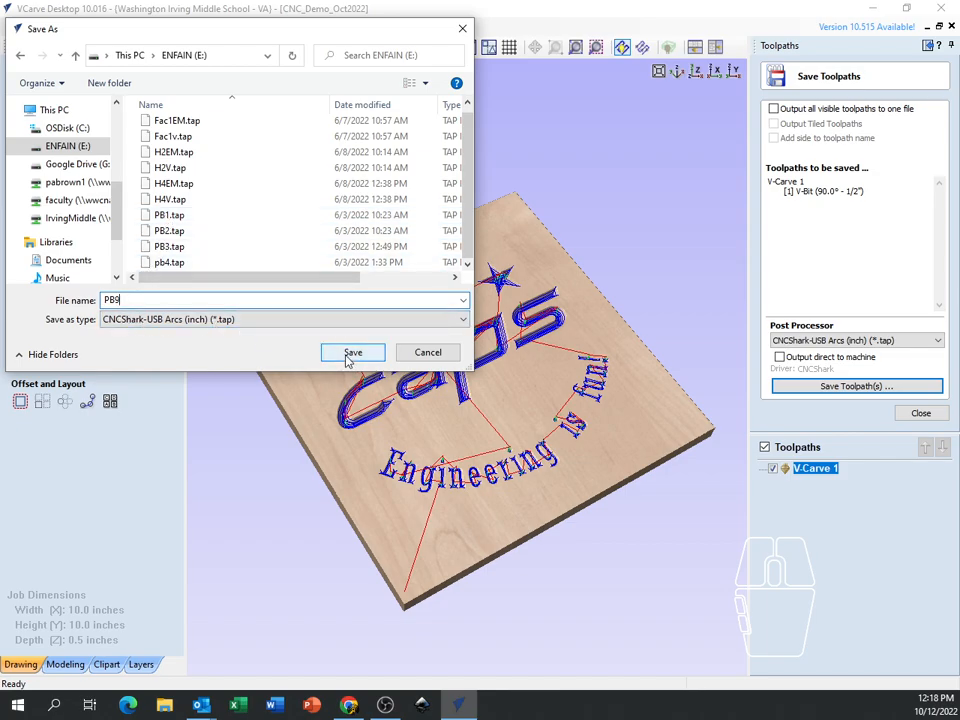
pyautogui.click(352, 352)
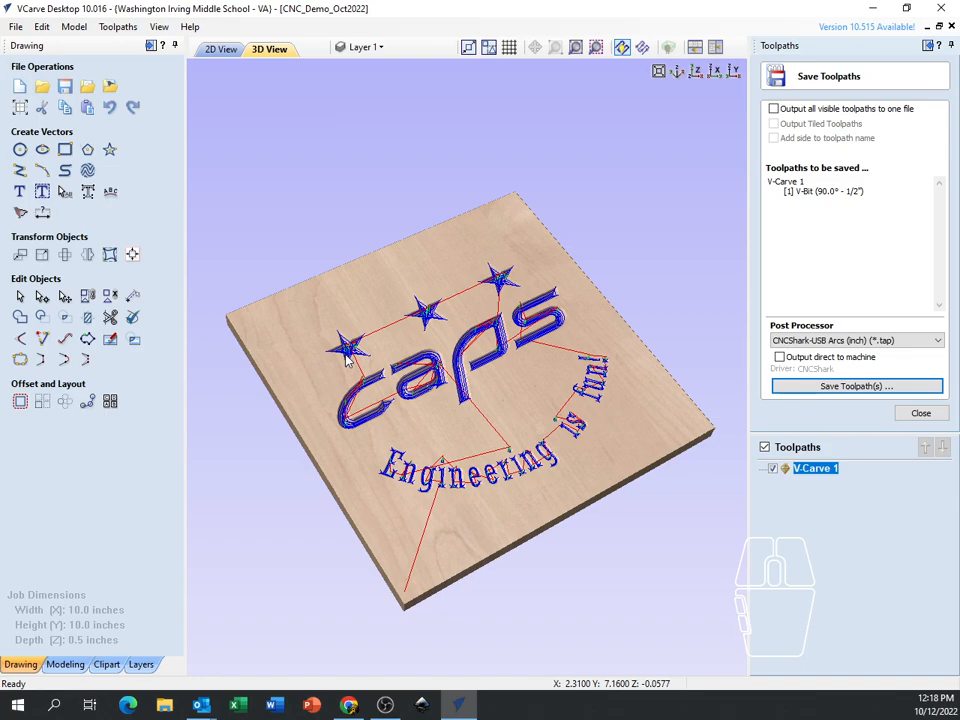
pyautogui.moveTo(914, 488)
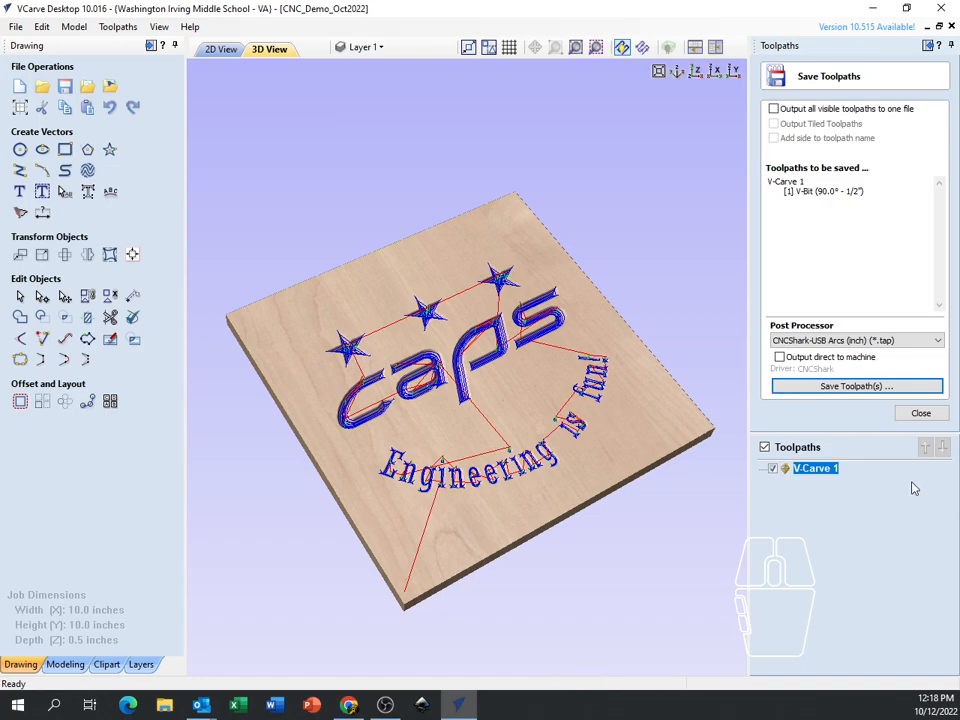
# Close the Save Toolpaths panel to return to the toolpath operations list.
pyautogui.click(920, 413)
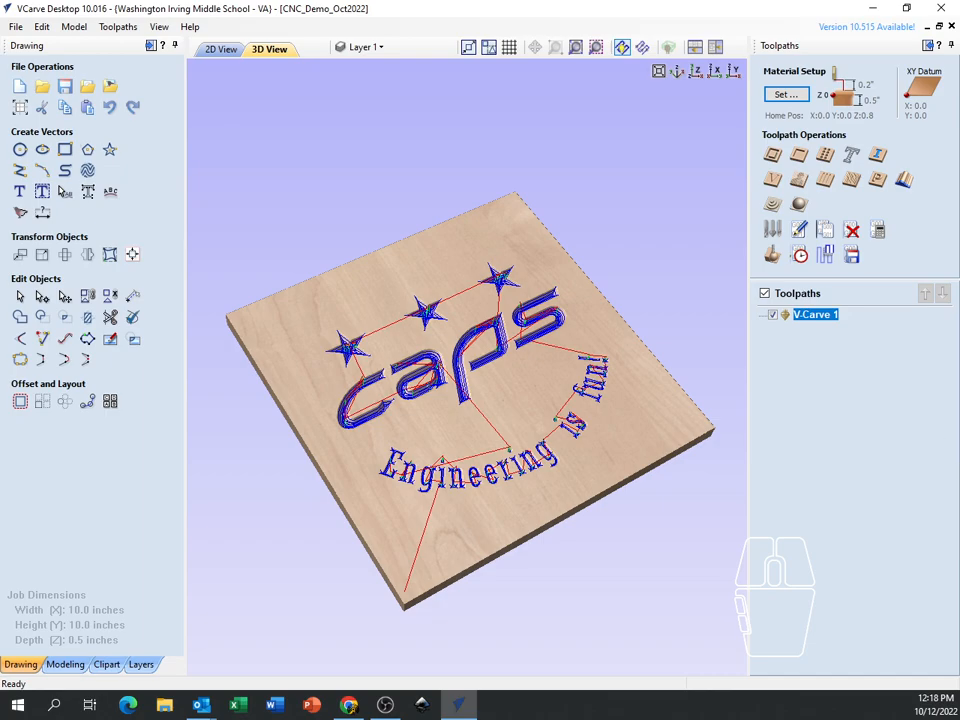